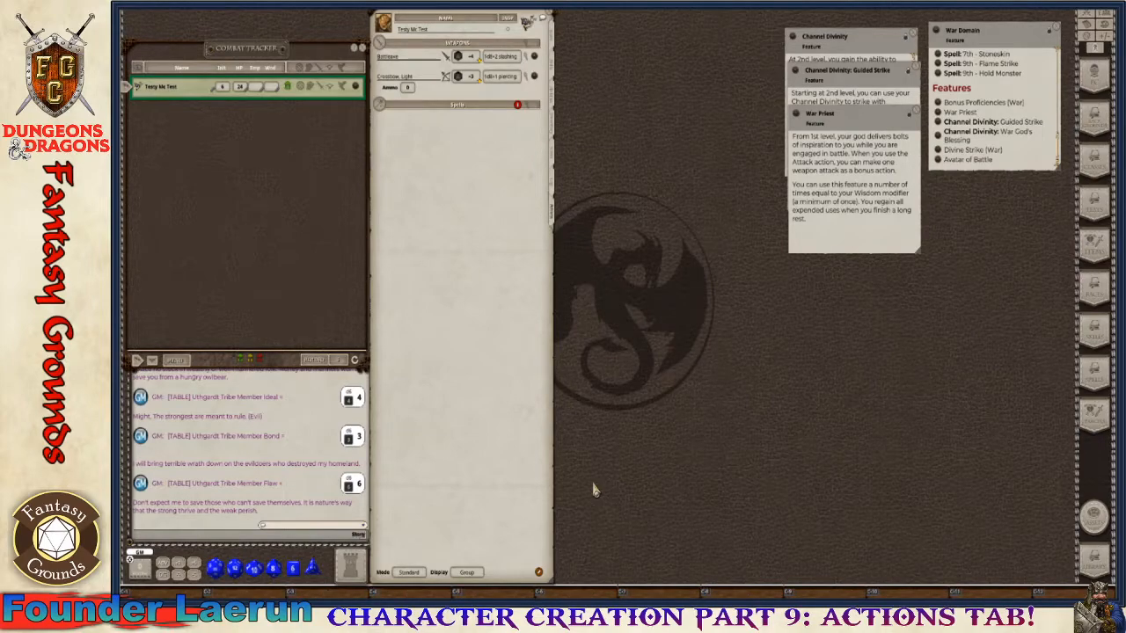
mouse_move(693, 446)
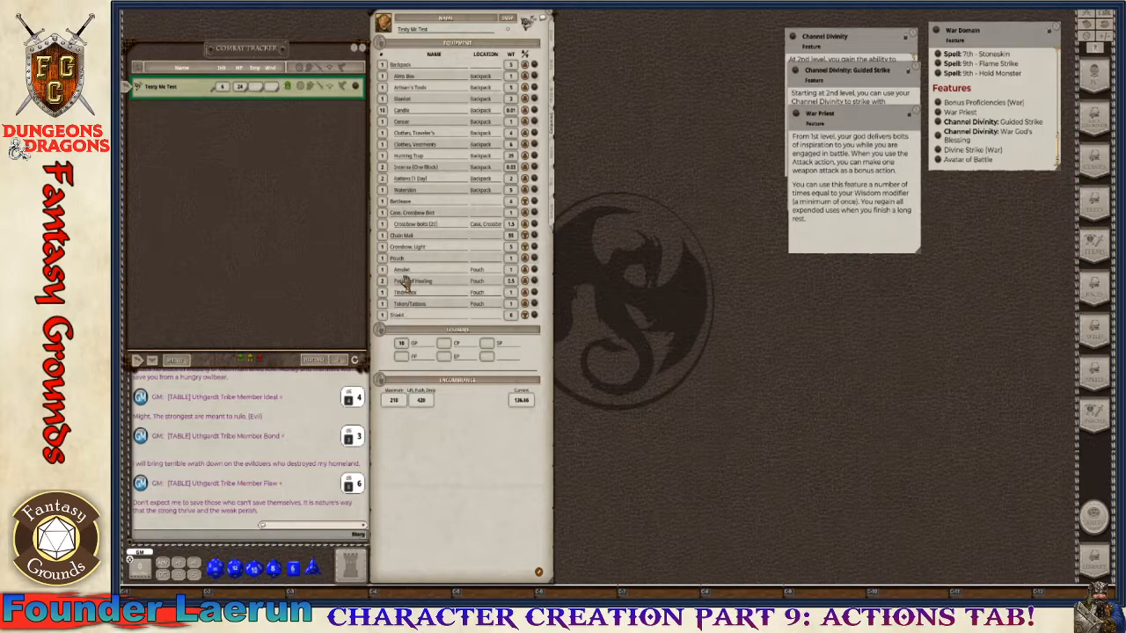
mouse_move(422, 248)
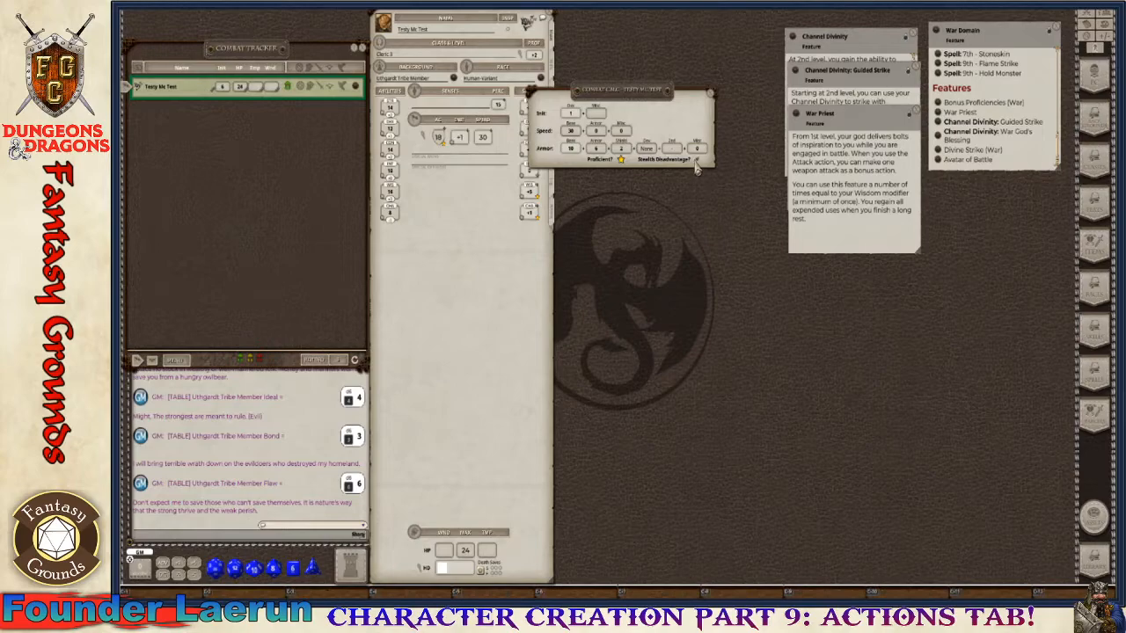
Step: Close the weapon attack options popup so the Actions tab shows the weapon list
left_click(711, 91)
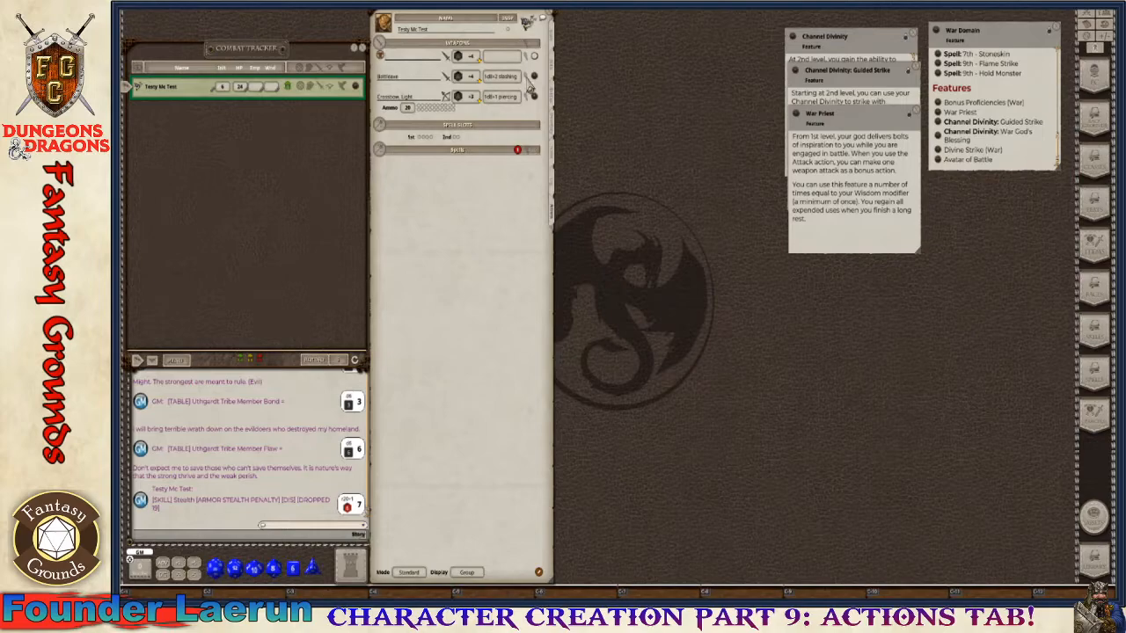
Step: Open the action's attack and damage details and move that window up off the sheet
left_click(396, 76)
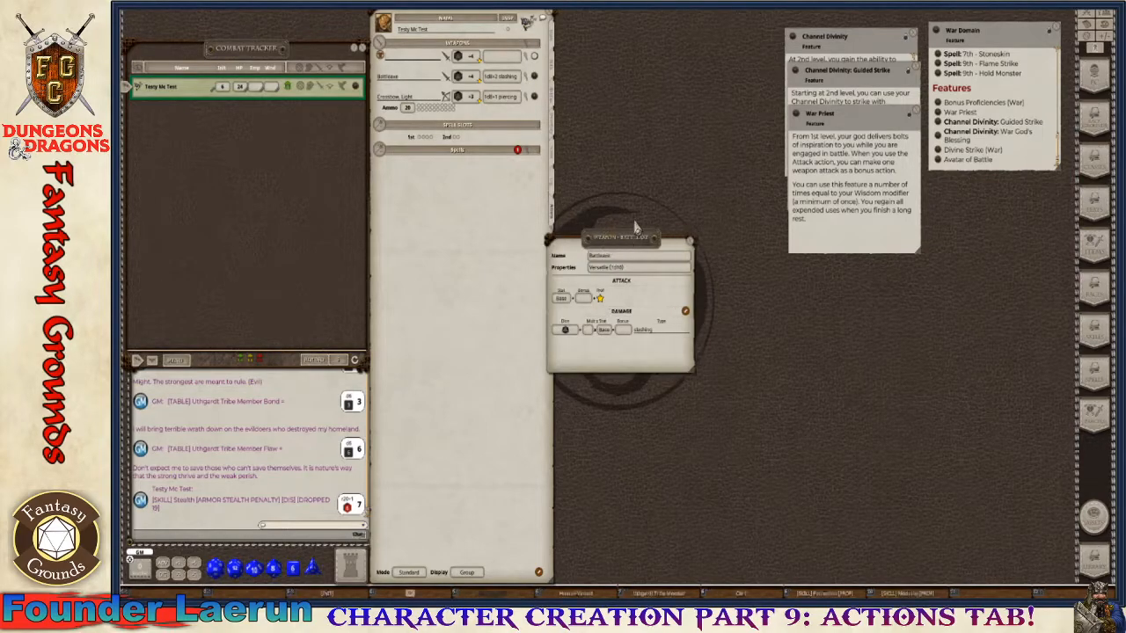
left_click_drag(619, 236, 660, 165)
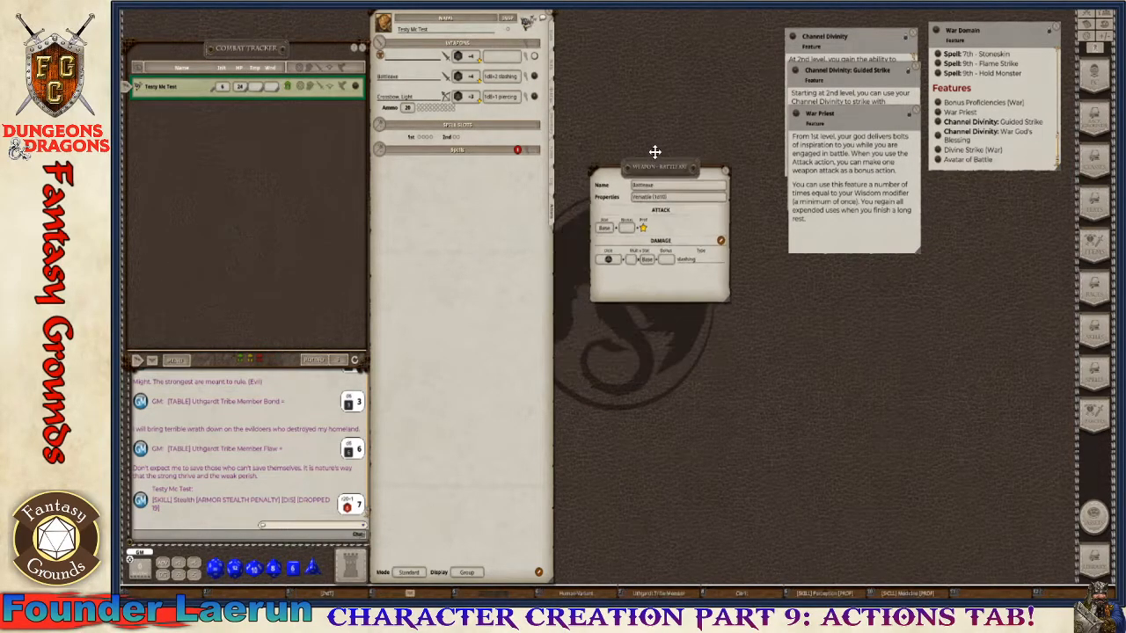
left_click_drag(660, 167, 655, 45)
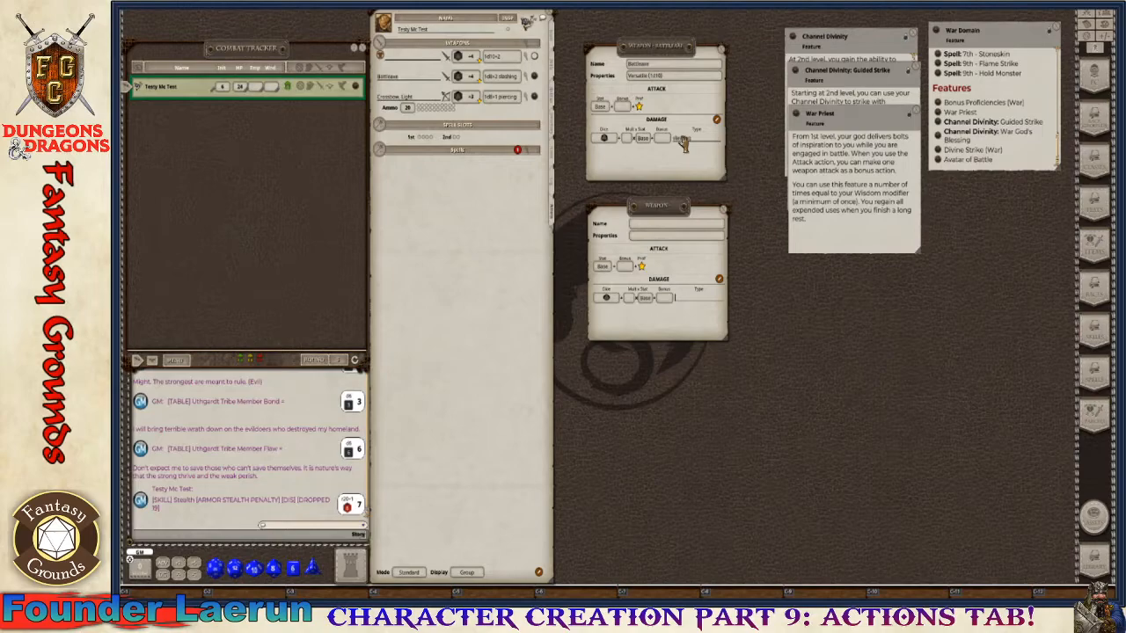
Step: Give the new attack entry's damage the type 'slashing'
type("slashing")
left_click(676, 224)
type("Battleaxe (2 Handed)")
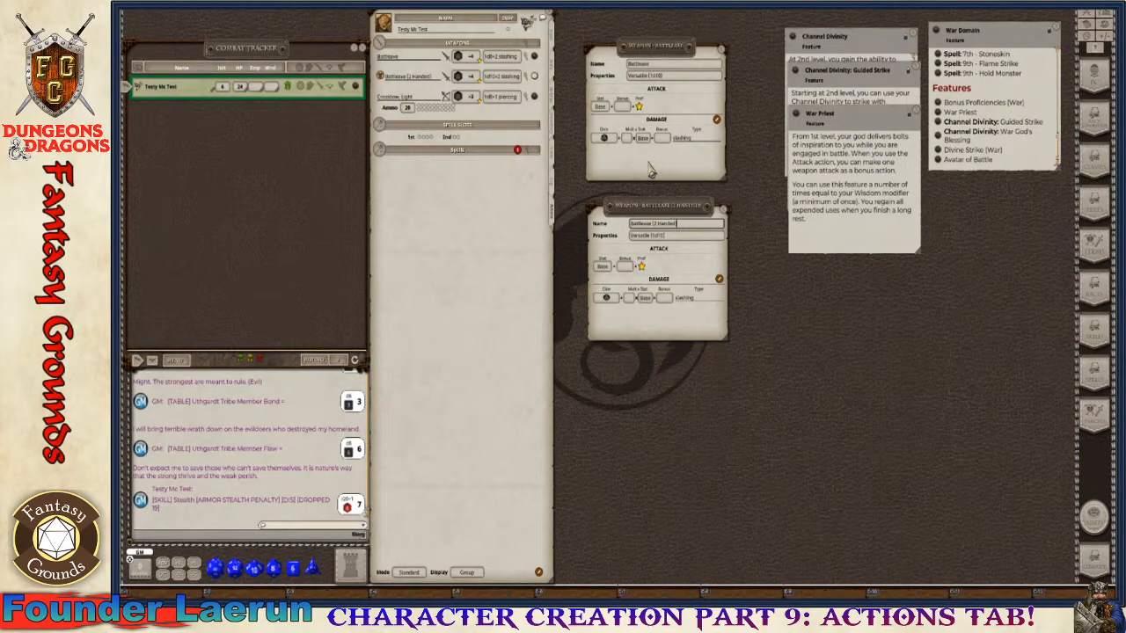
mouse_move(707, 190)
type(", +1")
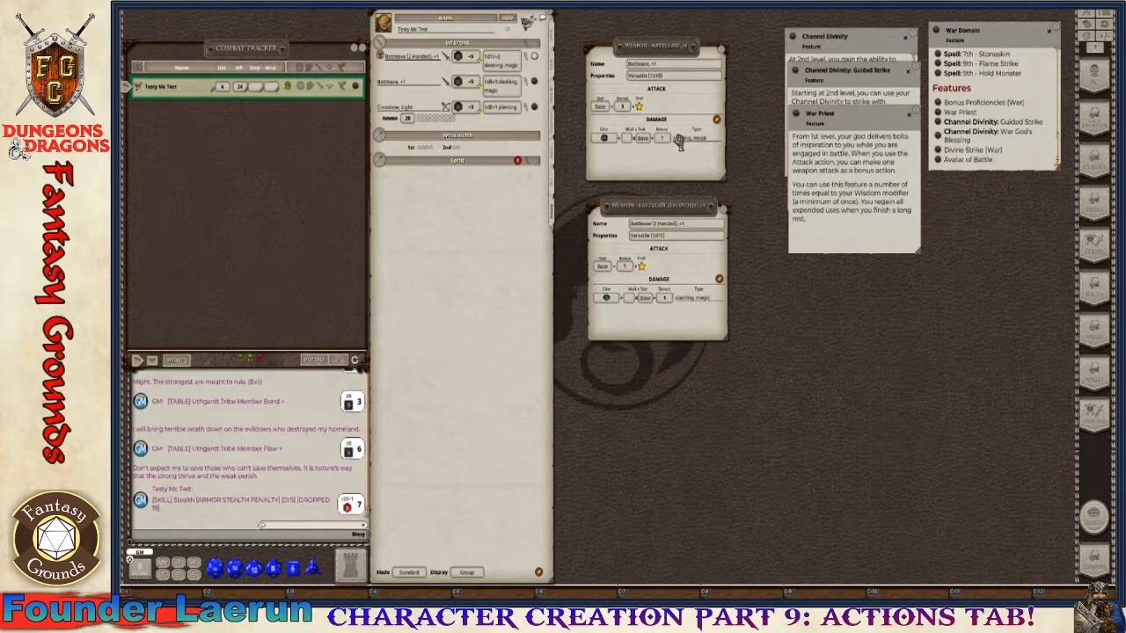
mouse_move(712, 302)
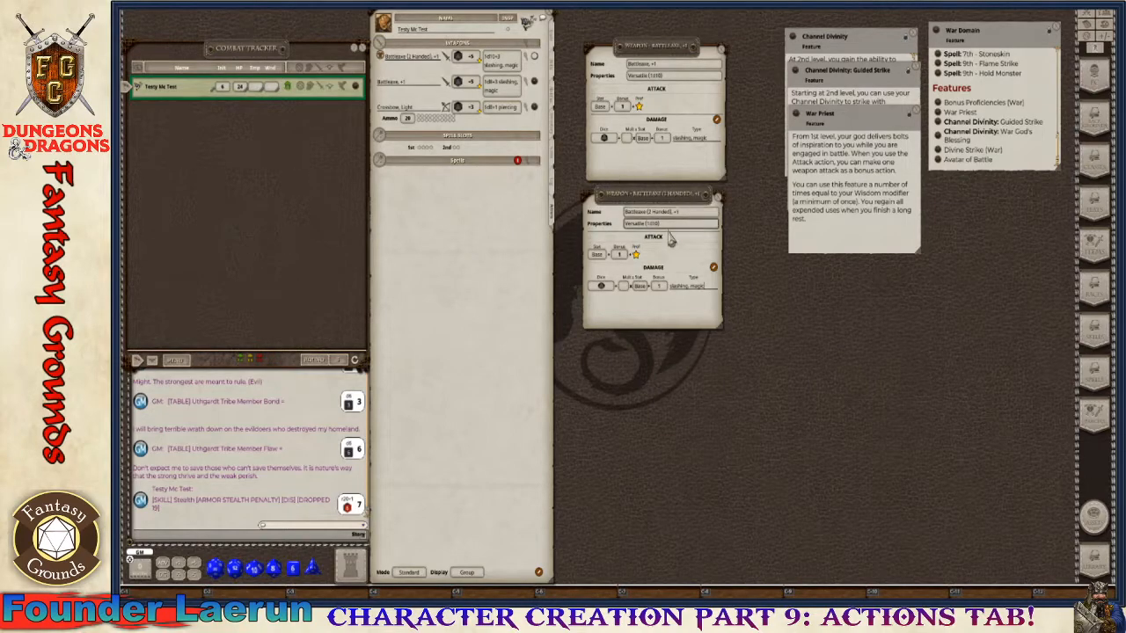
mouse_move(687, 239)
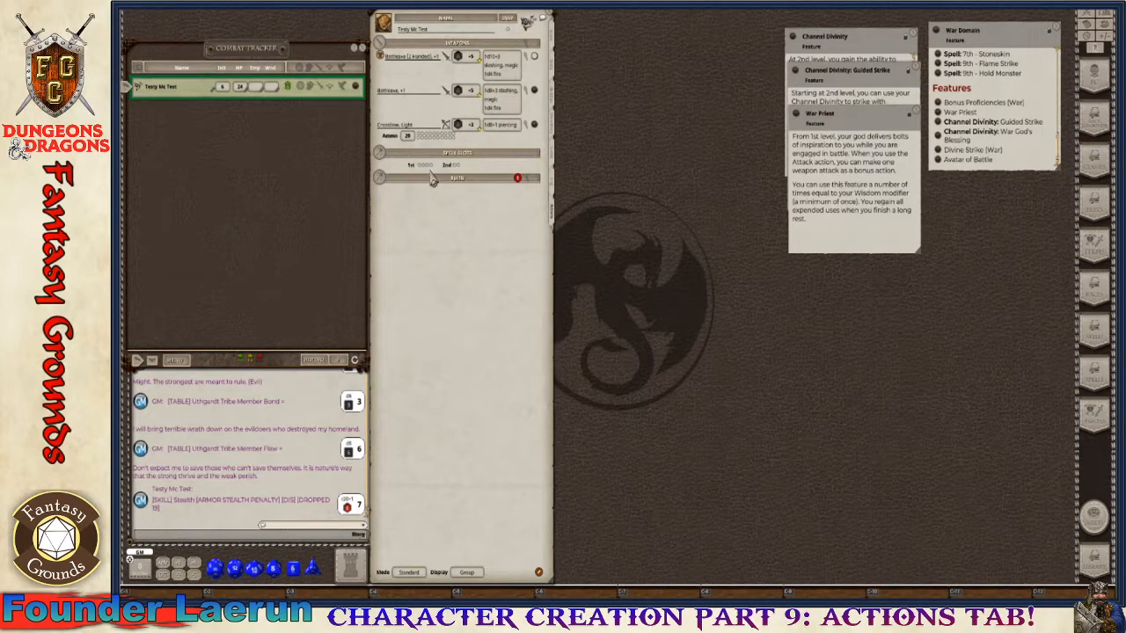
mouse_move(450, 197)
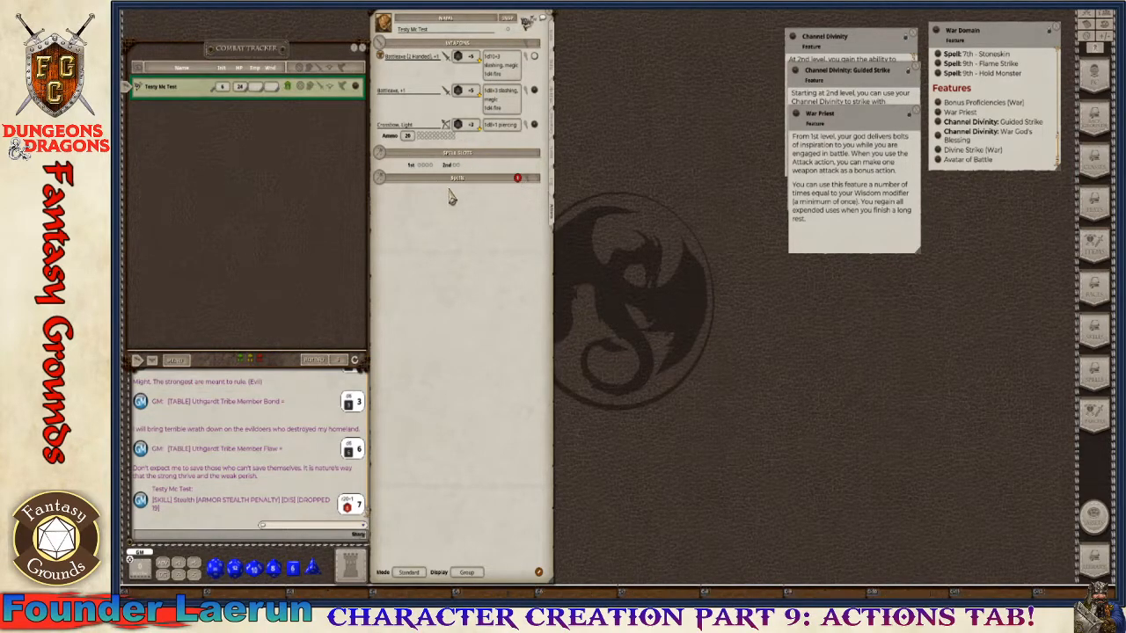
mouse_move(508, 190)
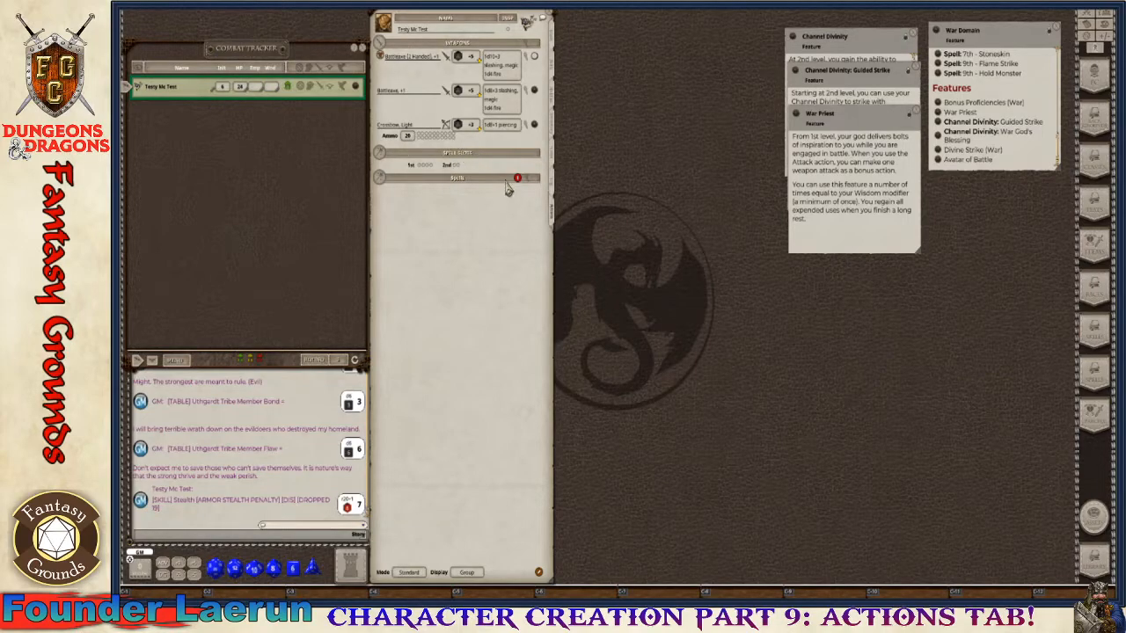
mouse_move(1003, 524)
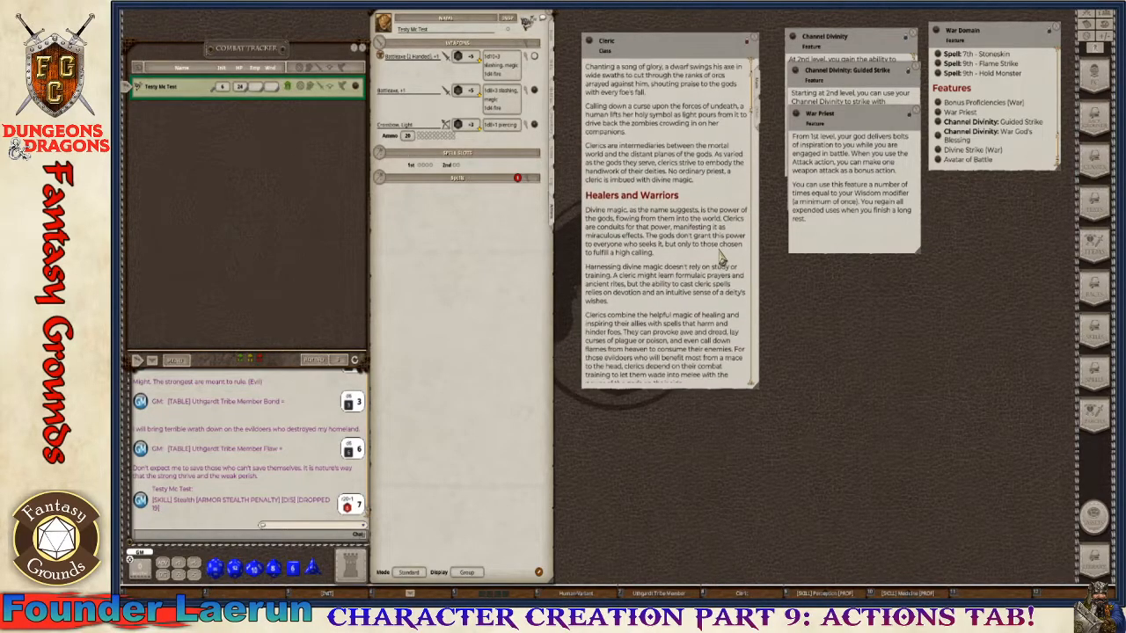
Step: Scroll the Cleric entry to its level table and open the list of available spells
scroll("down", 3)
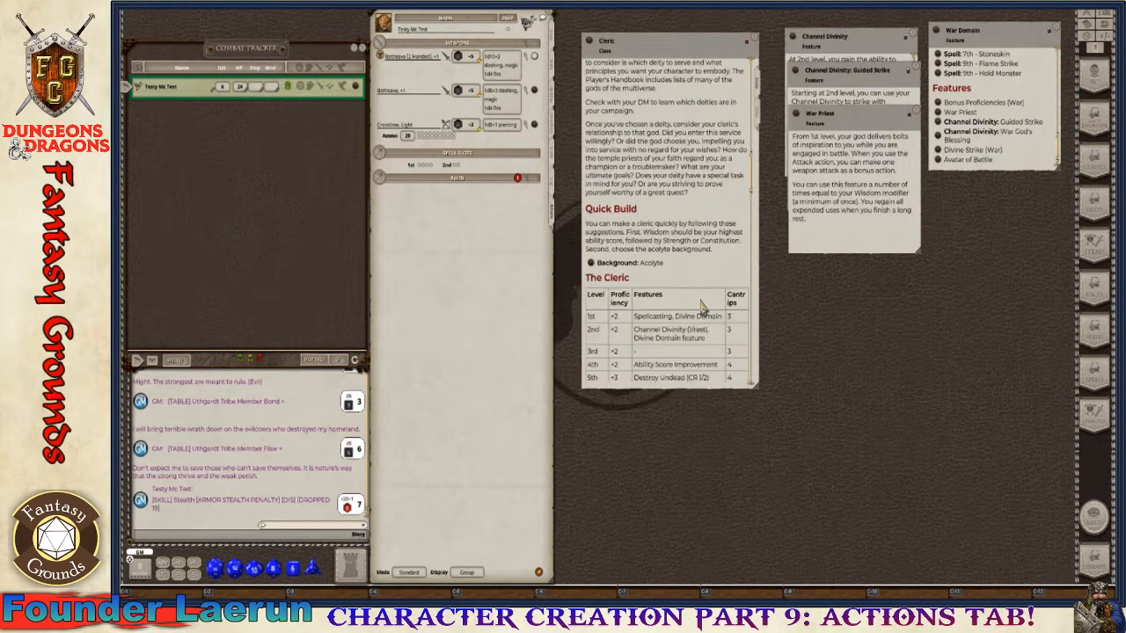
scroll("down", 3)
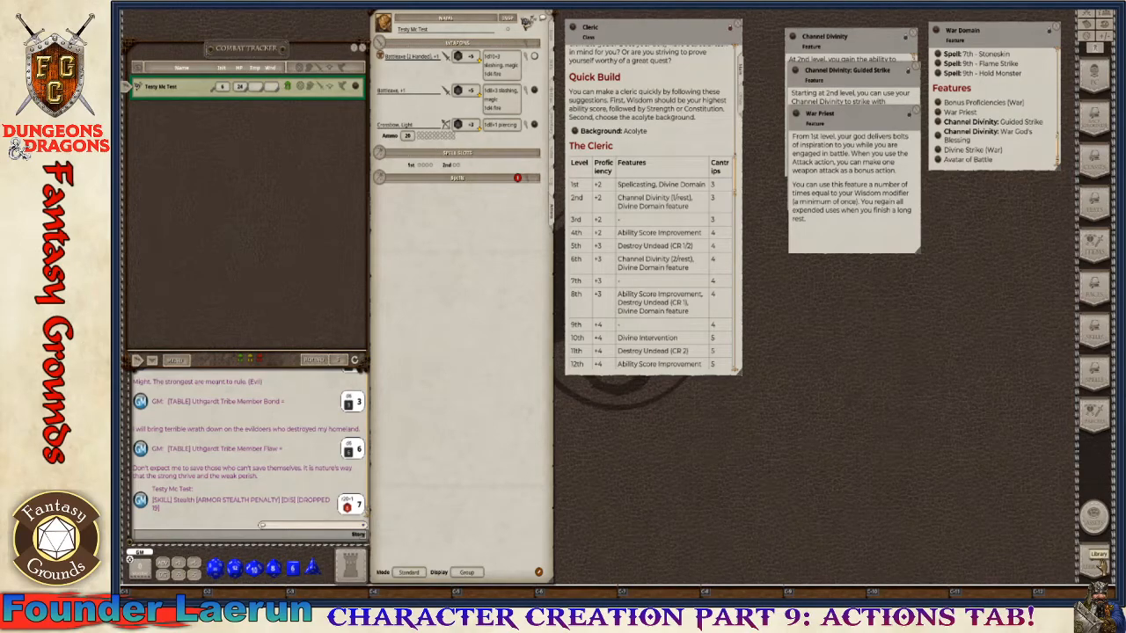
left_click(1098, 554)
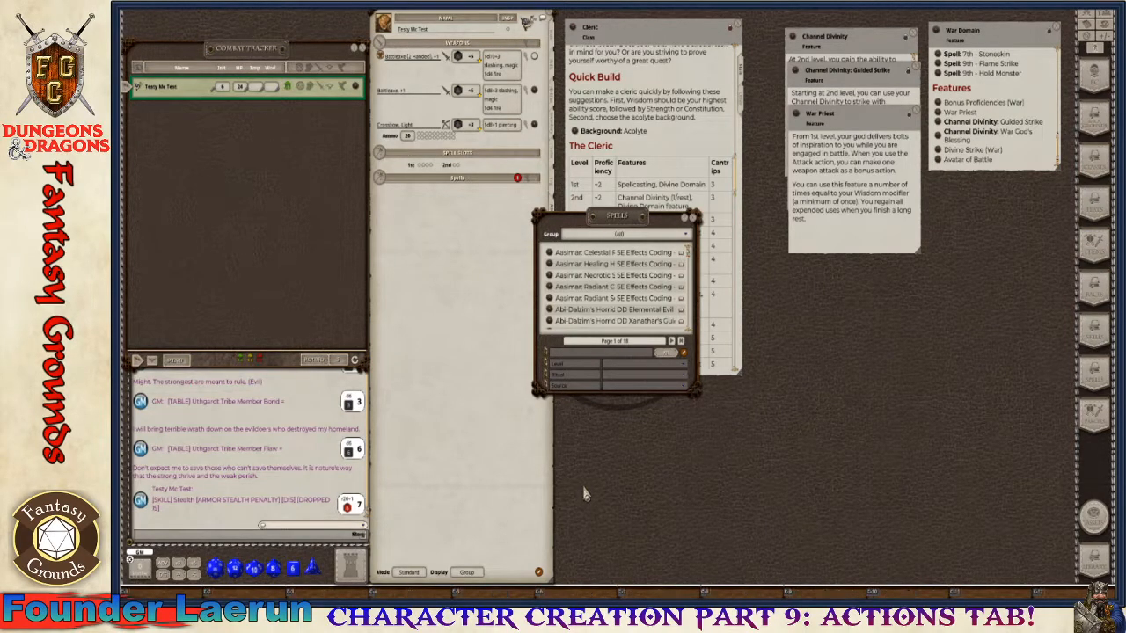
mouse_move(619, 222)
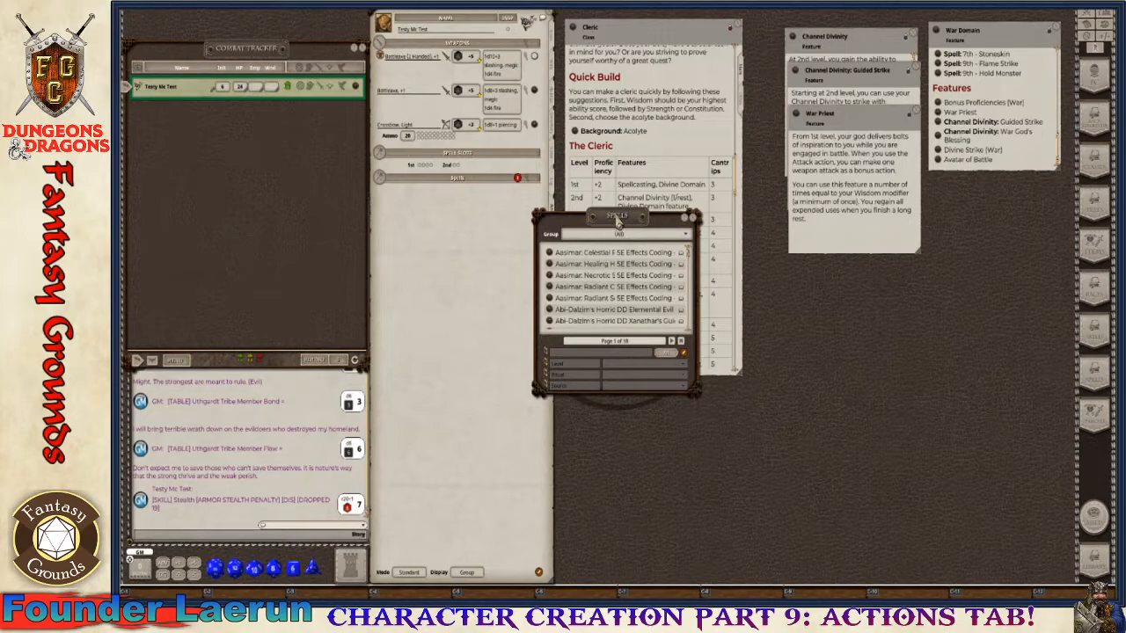
Step: Enlarge the Spells list window to show more entries
left_click_drag(616, 214, 827, 255)
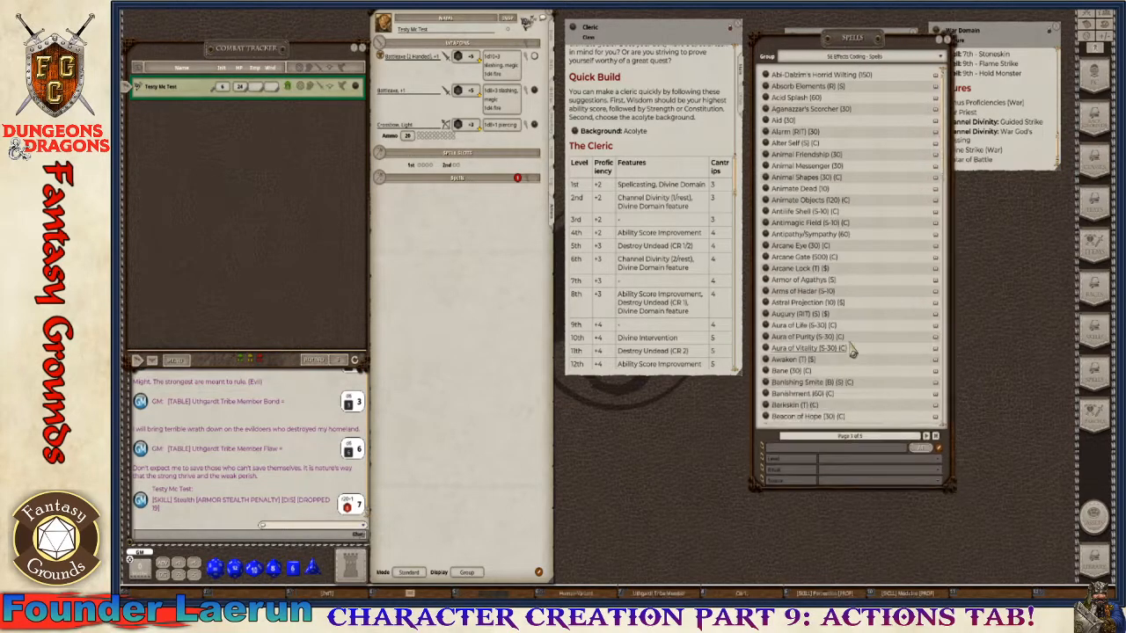
Step: Filter the Spells list to cantrips for adding Sacred Flame, Thaumaturgy and Toll the Dead, closing True Strike
scroll("down", 3)
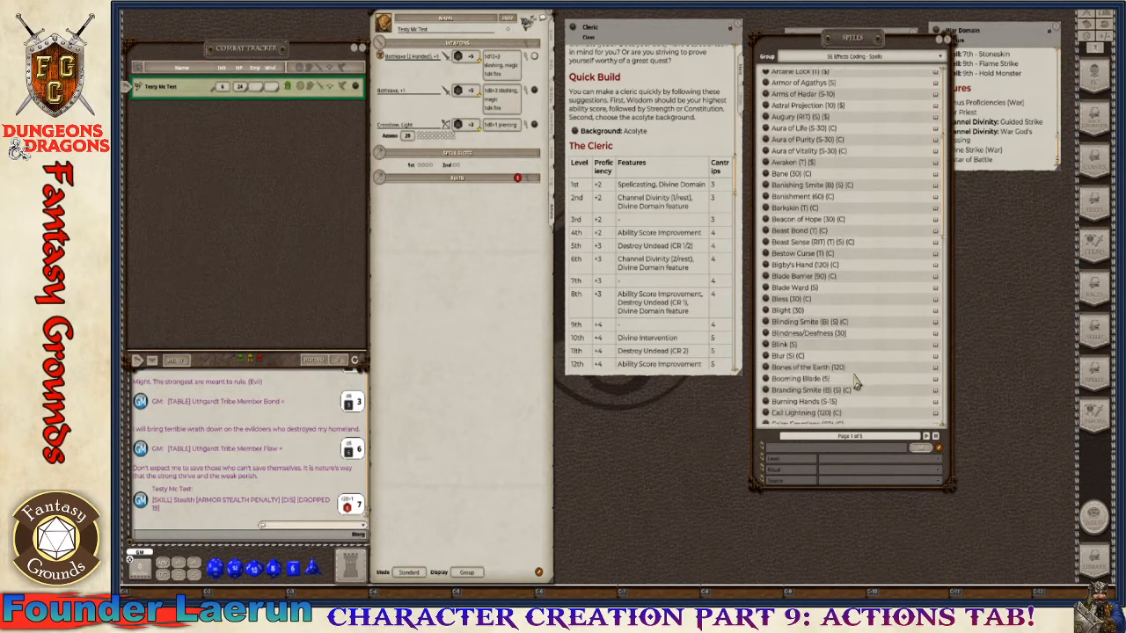
scroll("down", 3)
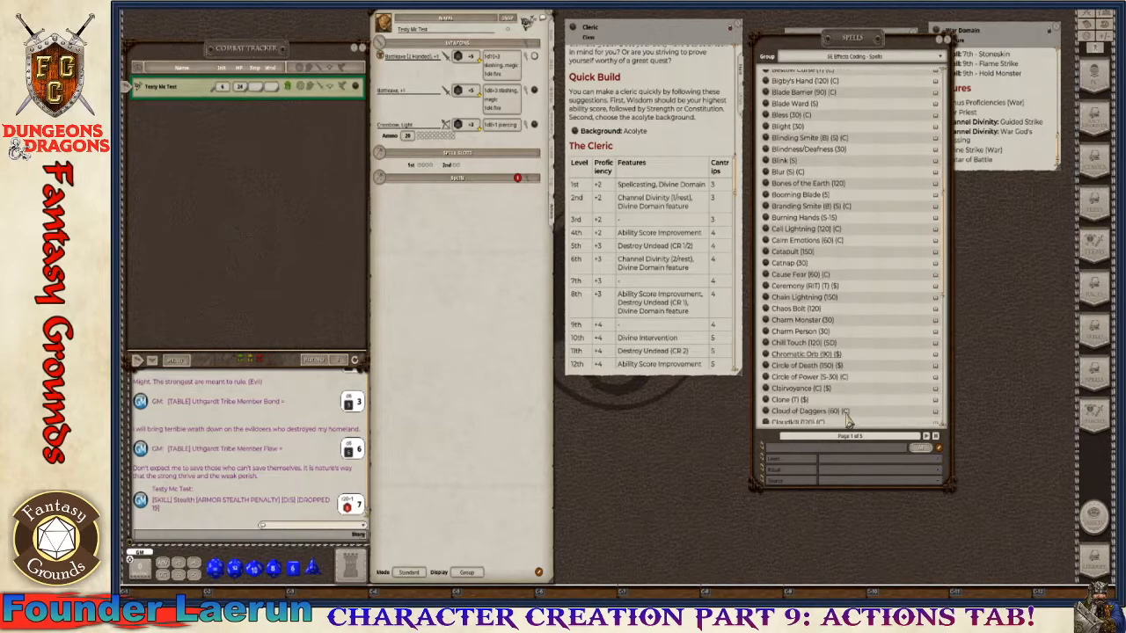
scroll("down", 3)
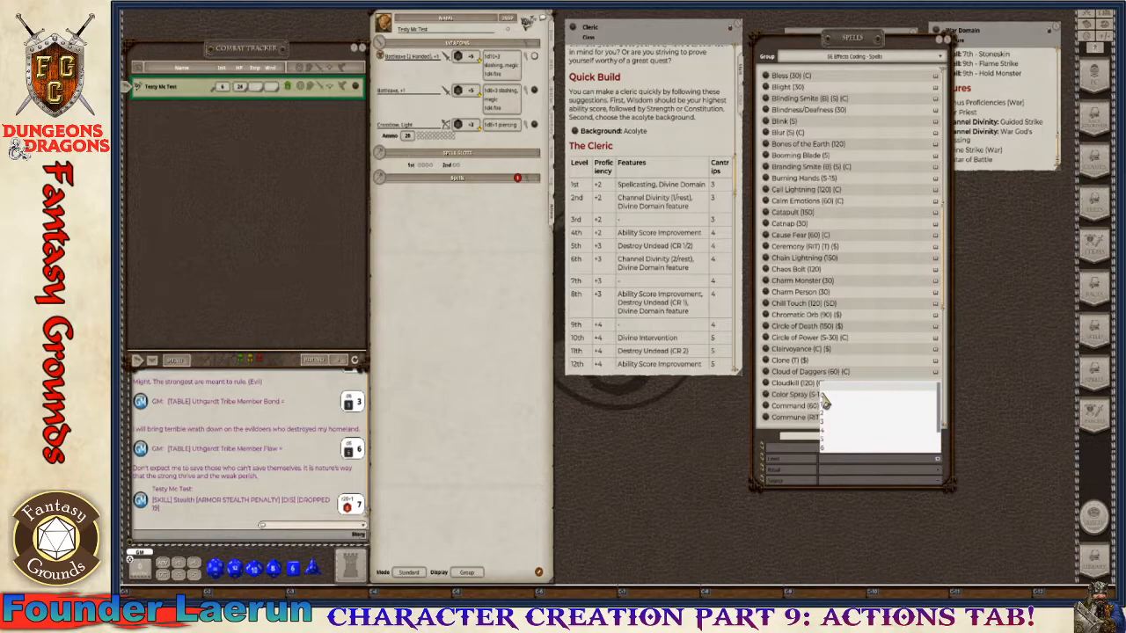
mouse_move(825, 402)
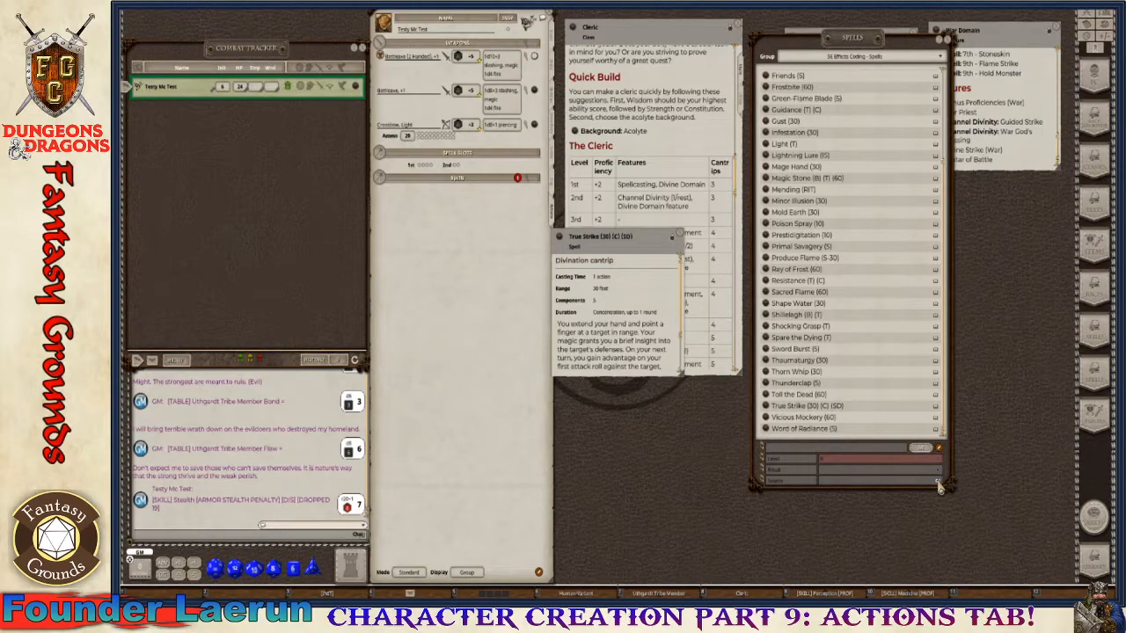
left_click(918, 457)
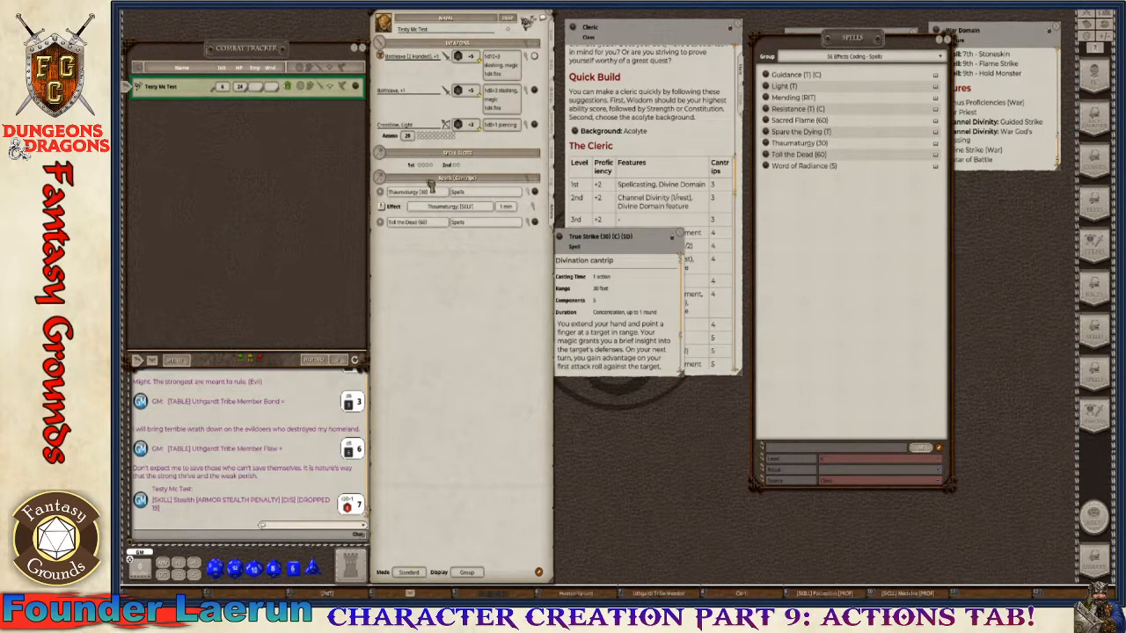
mouse_move(1007, 316)
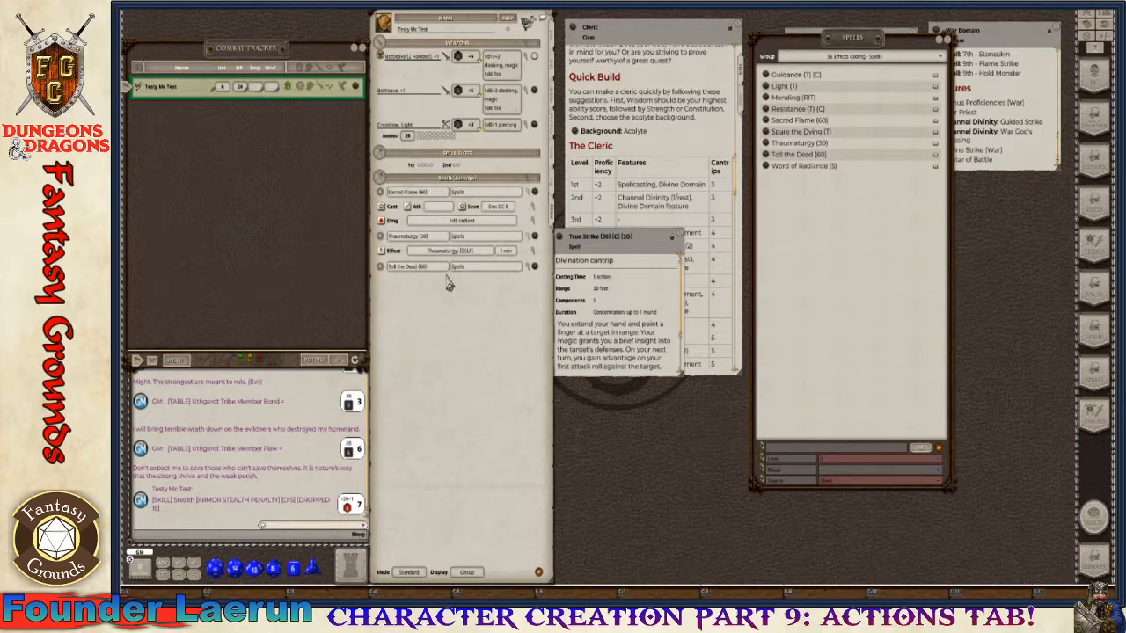
mouse_move(537, 220)
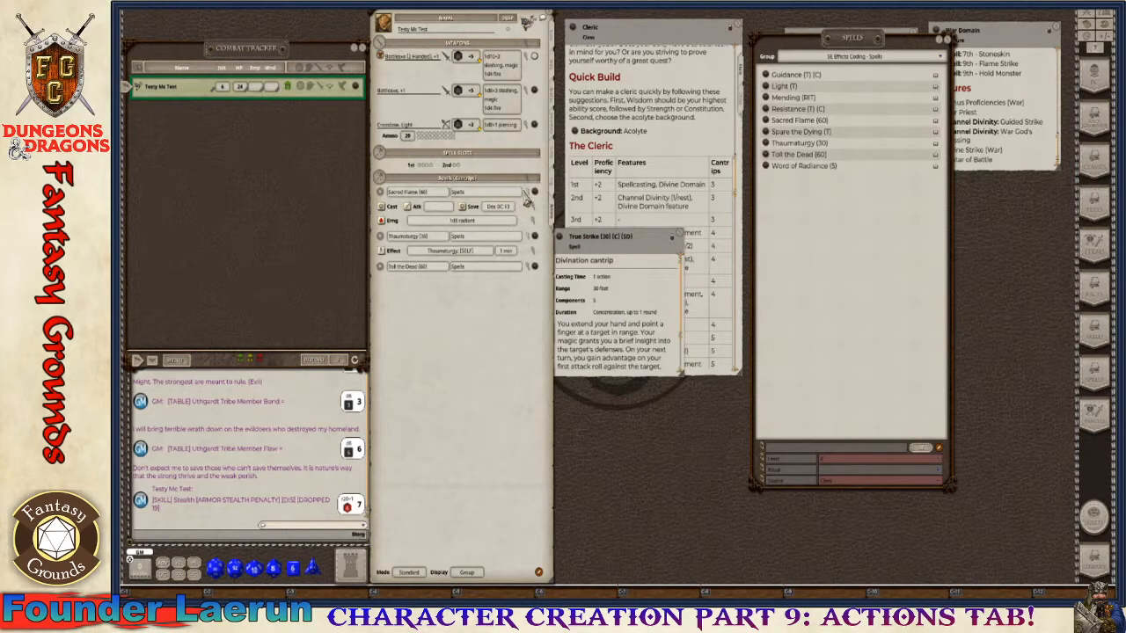
left_click(531, 205)
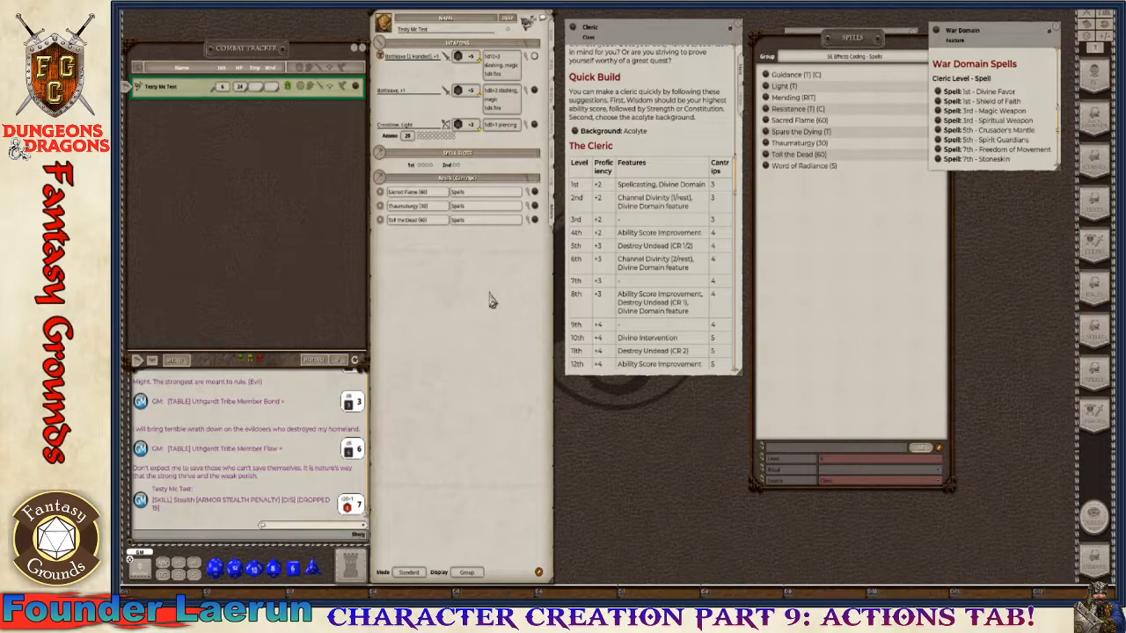
mouse_move(517, 478)
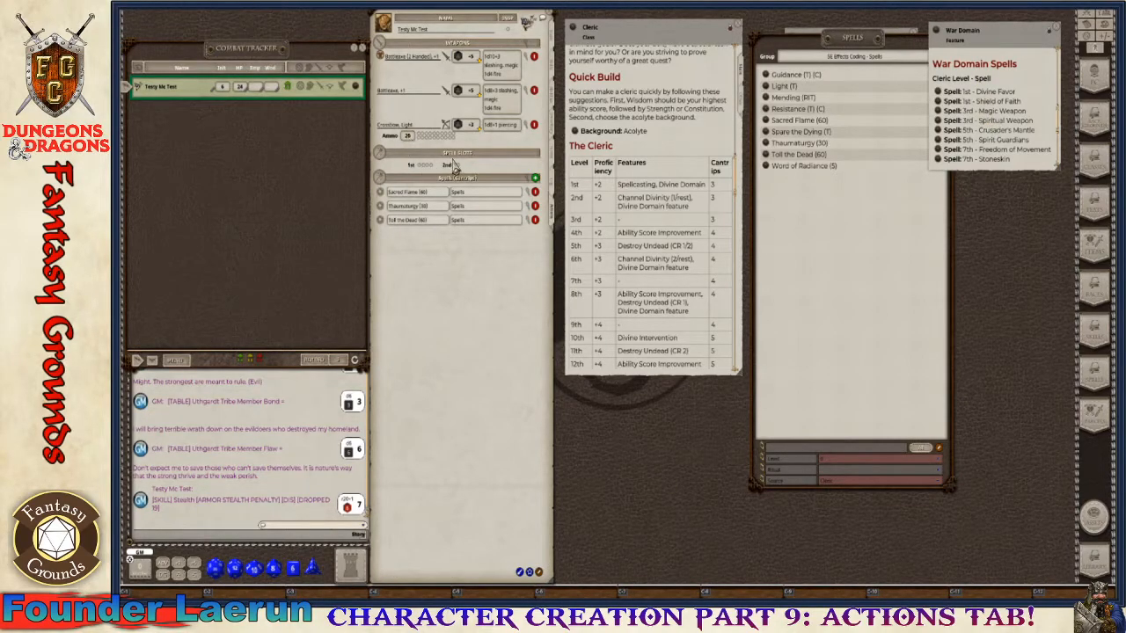
mouse_move(640, 371)
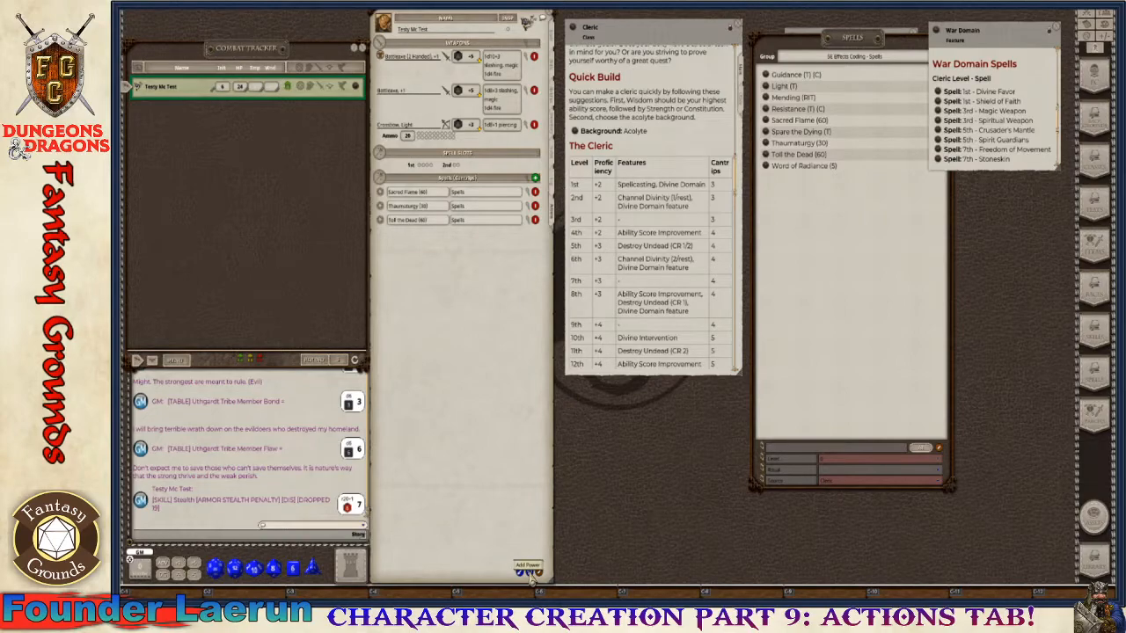
Step: Add a new spell group to the cleric's sheet
left_click(528, 566)
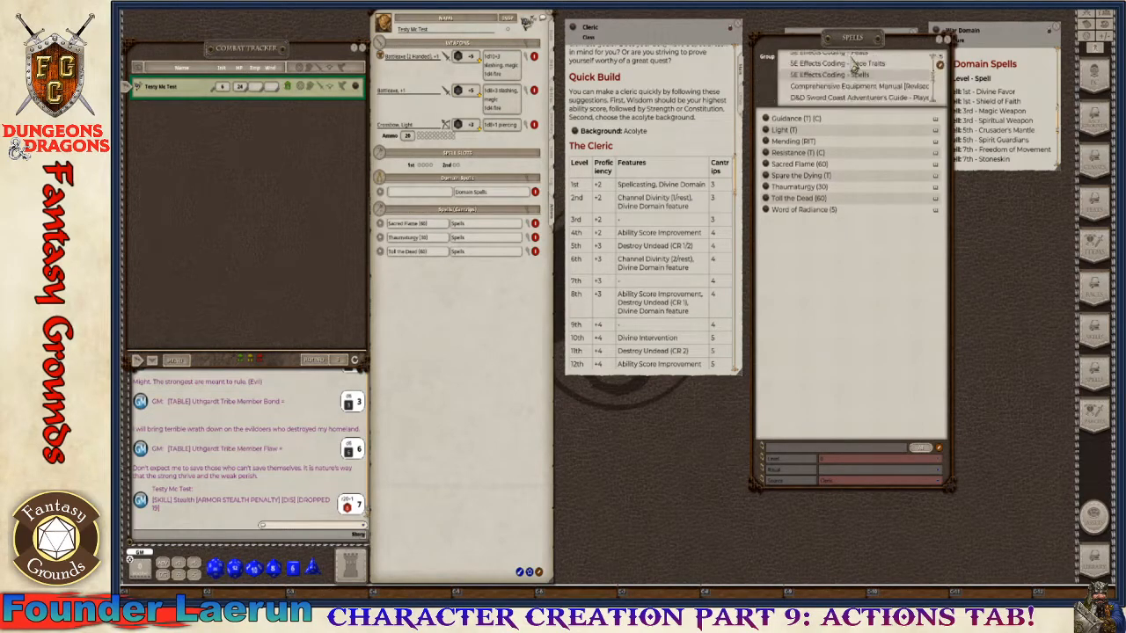
Step: Choose the spell module to browse and search the list for the domain spells
left_click(830, 74)
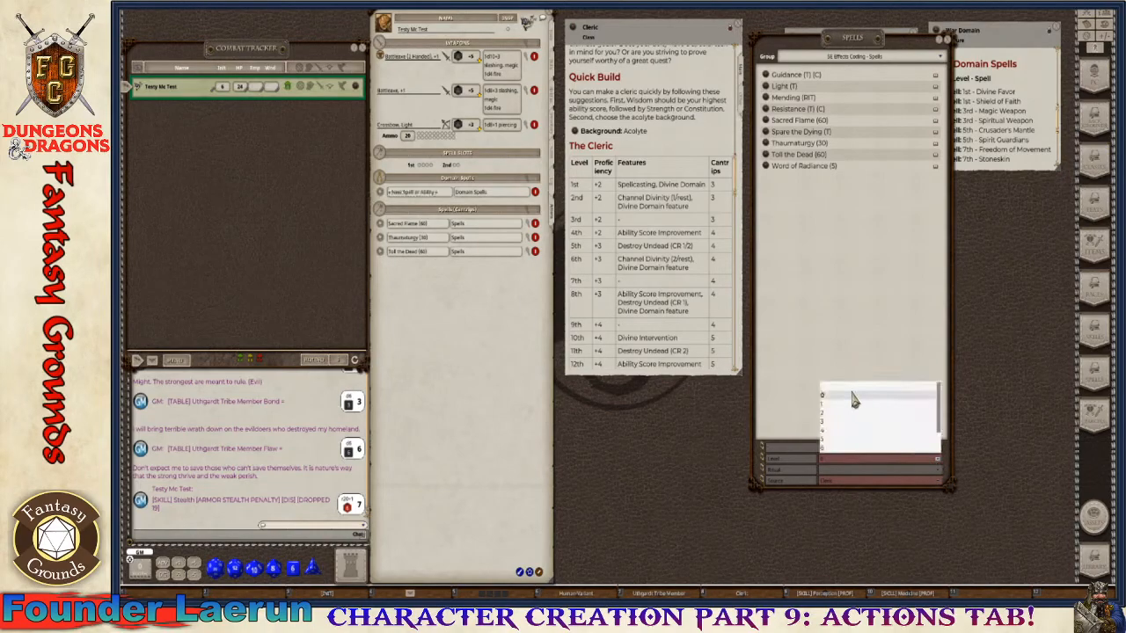
mouse_move(848, 401)
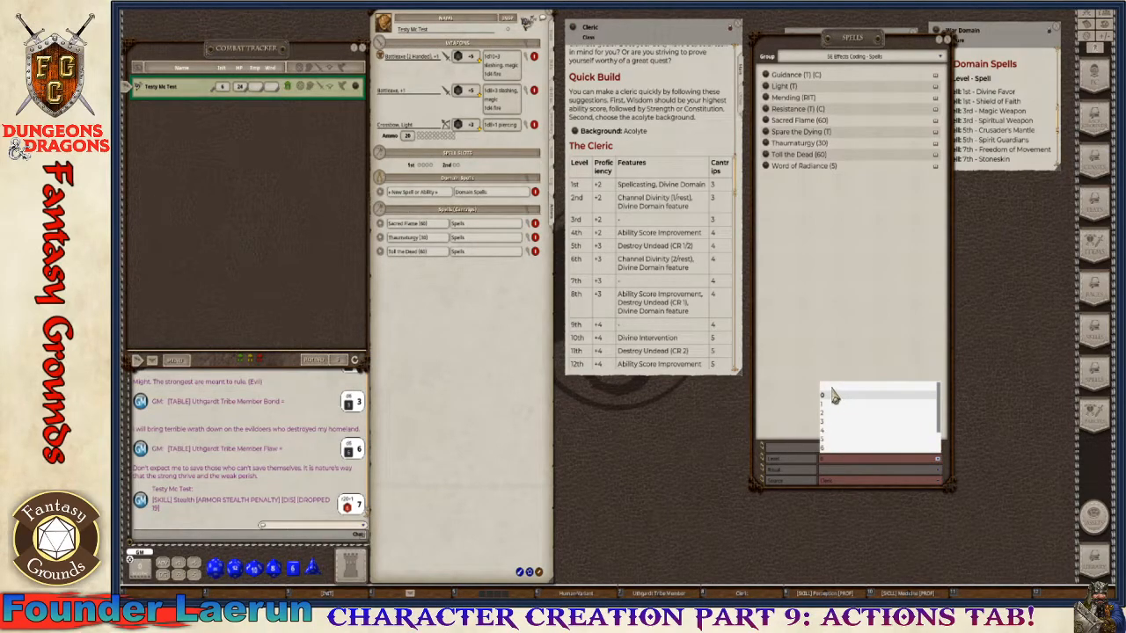
mouse_move(841, 401)
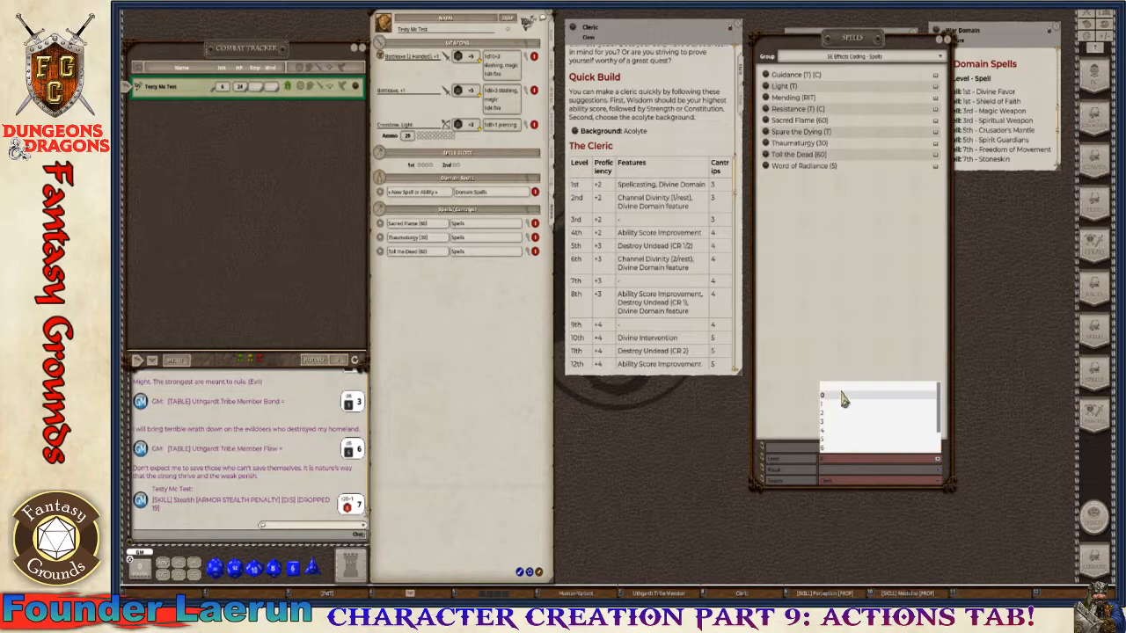
mouse_move(859, 396)
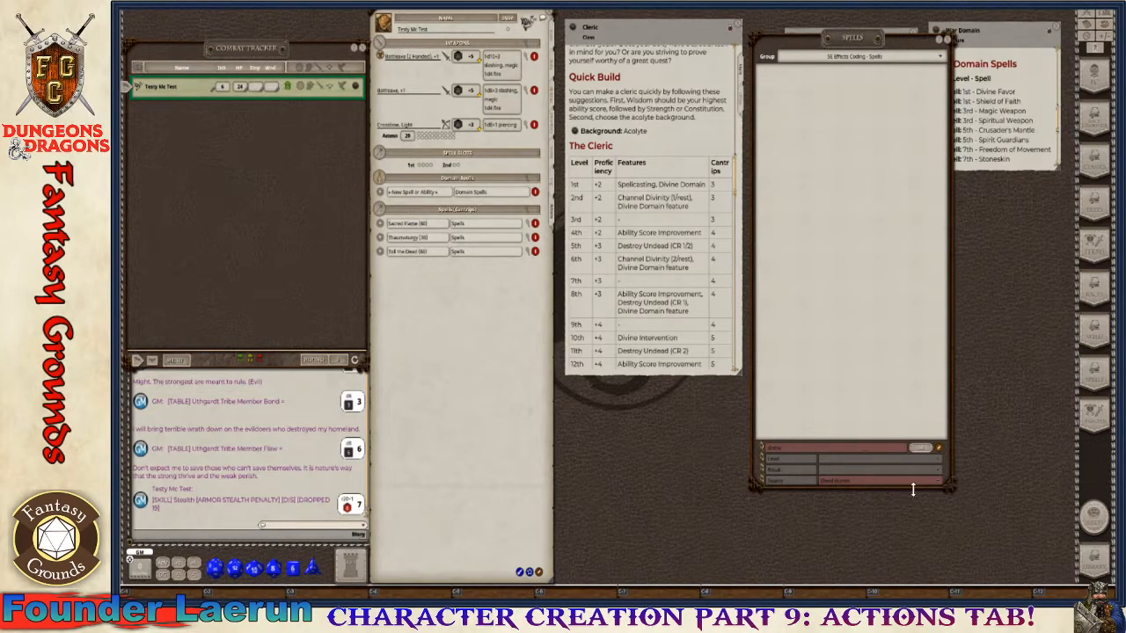
left_click(841, 457)
type("weapon")
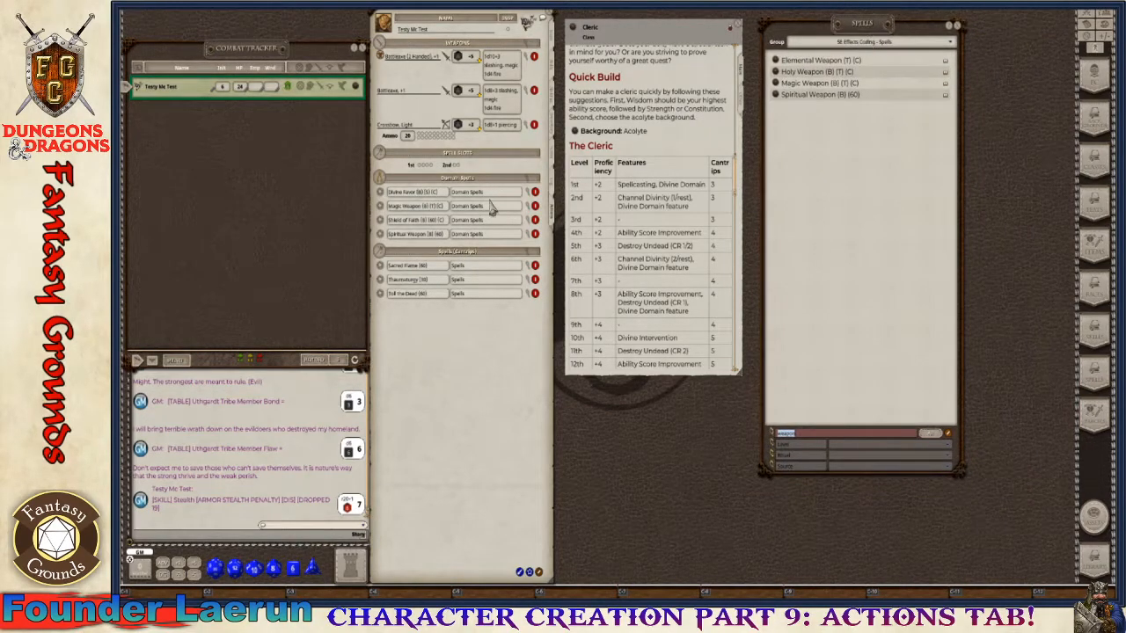
mouse_move(431, 296)
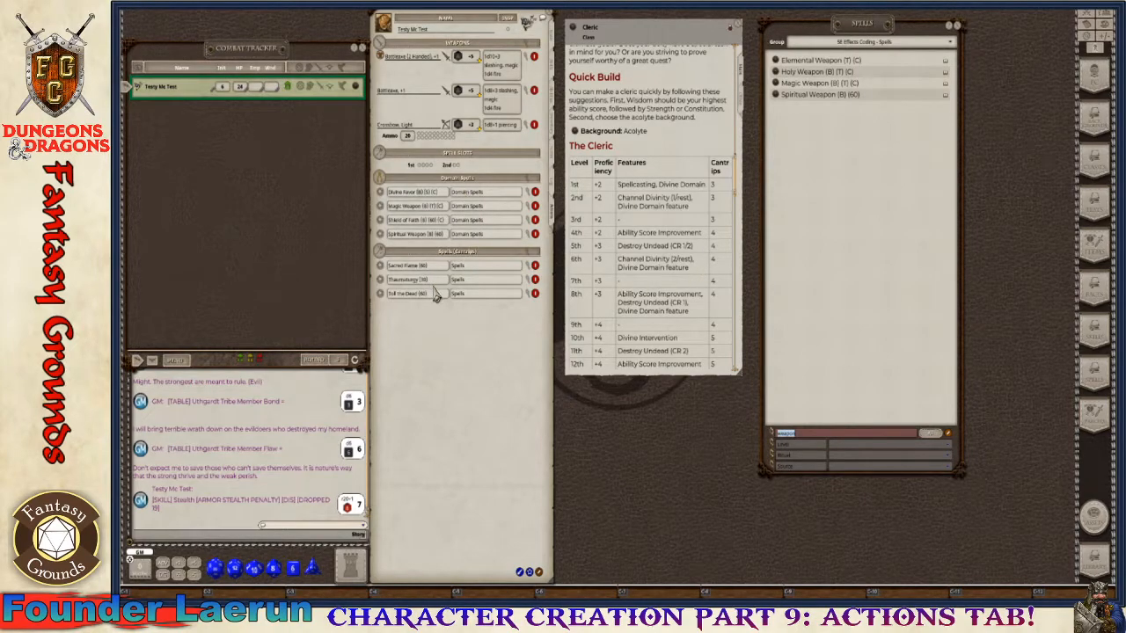
mouse_move(401, 331)
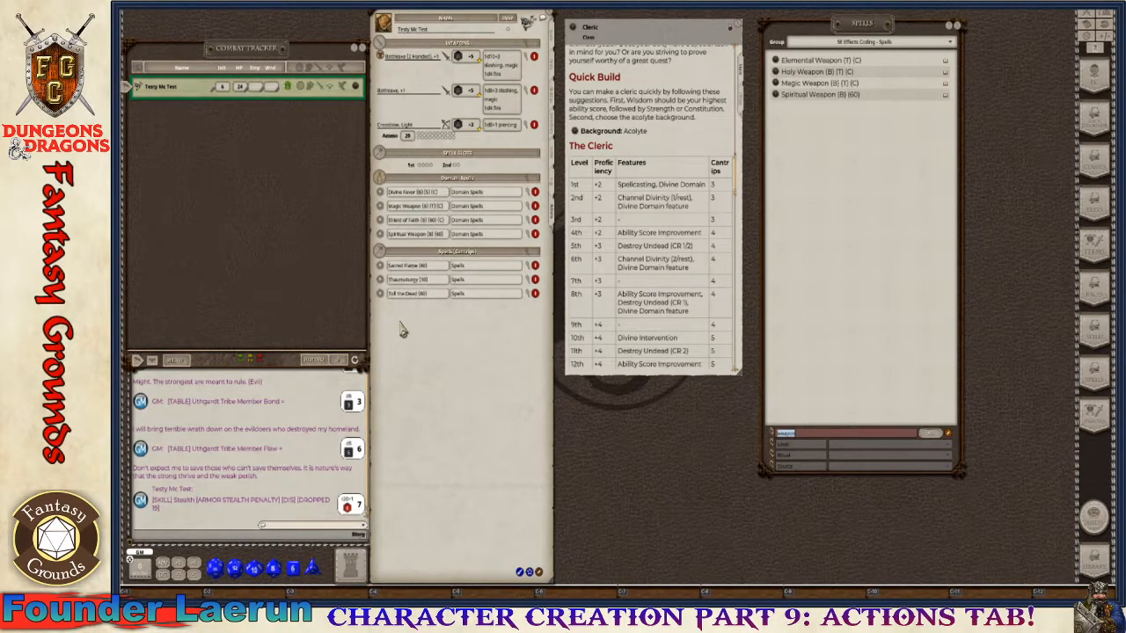
mouse_move(401, 246)
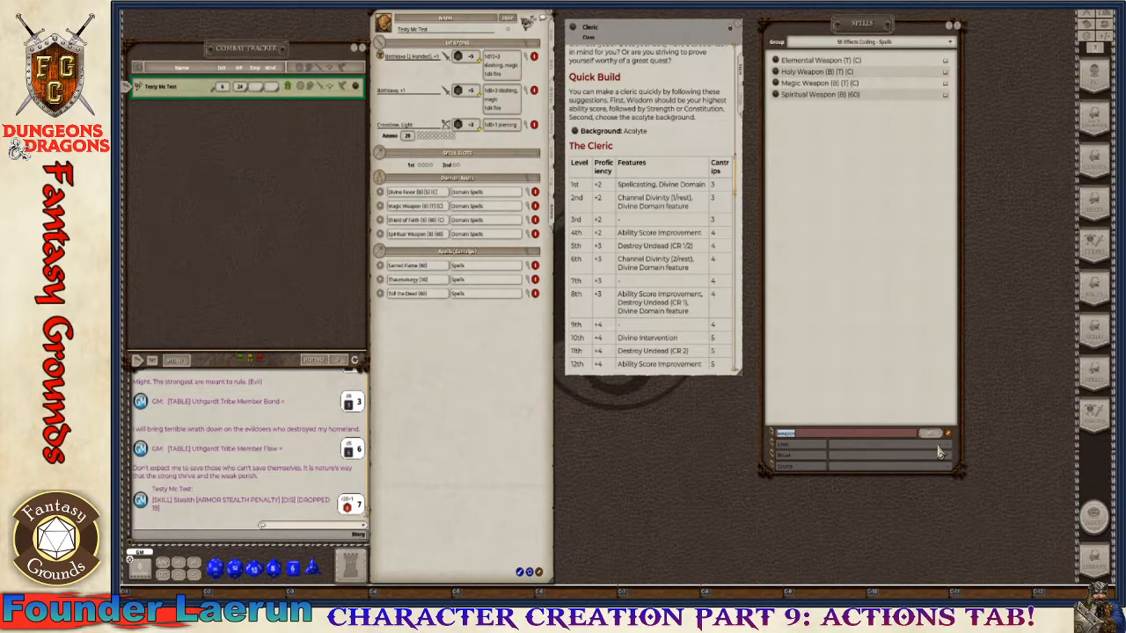
Step: Filter the Spells window to Cleric class, 1st-level spells
left_click(929, 443)
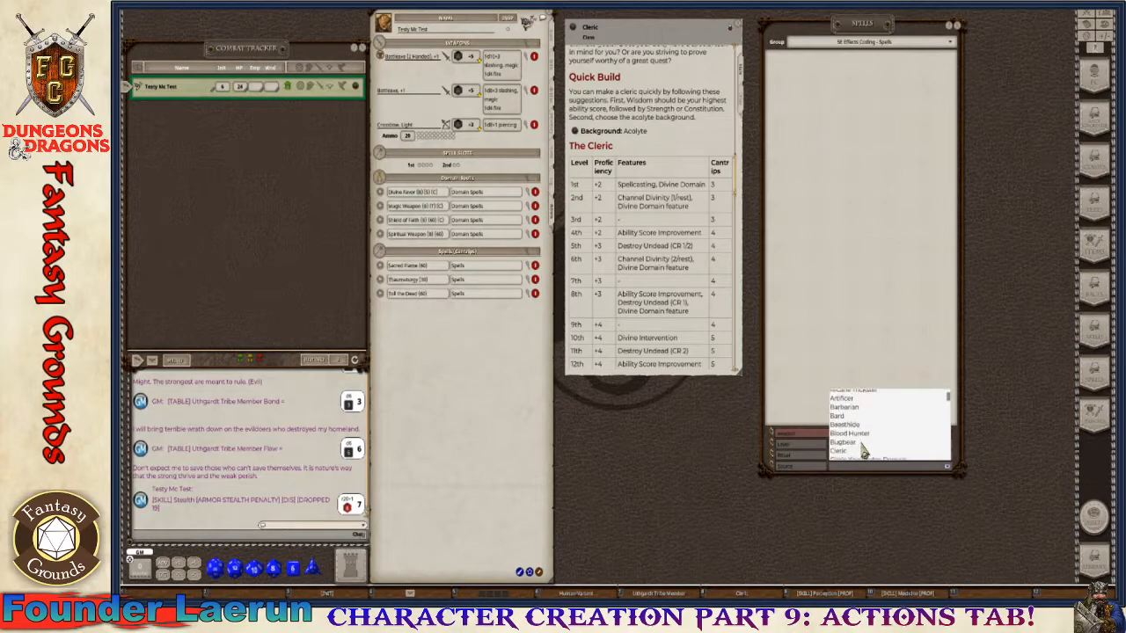
left_click(837, 451)
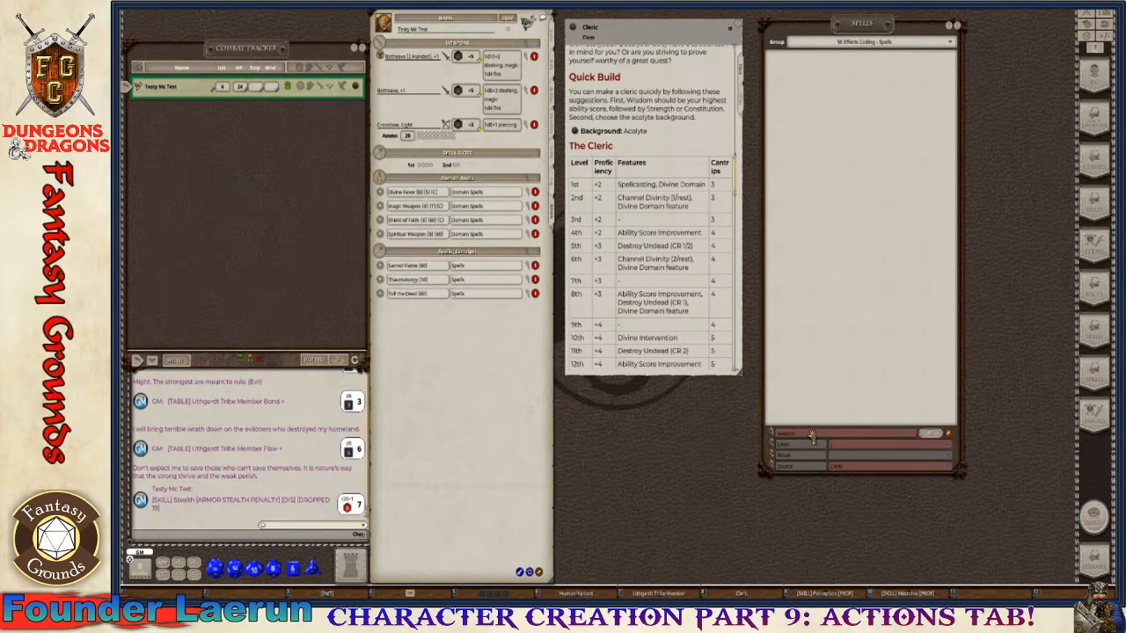
left_click(792, 433)
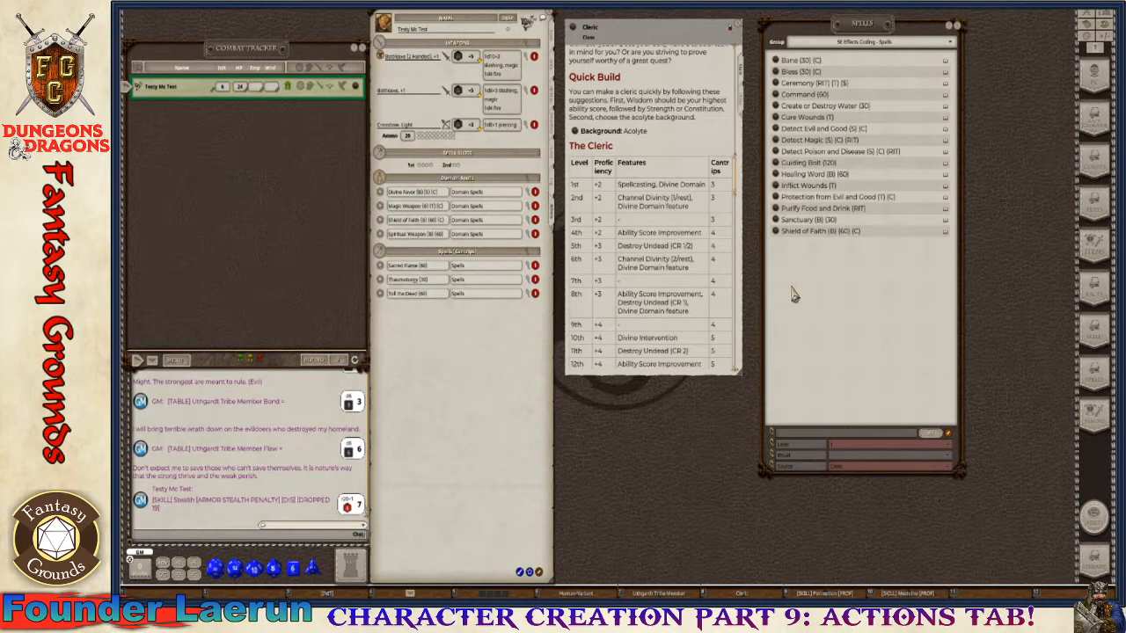
mouse_move(783, 280)
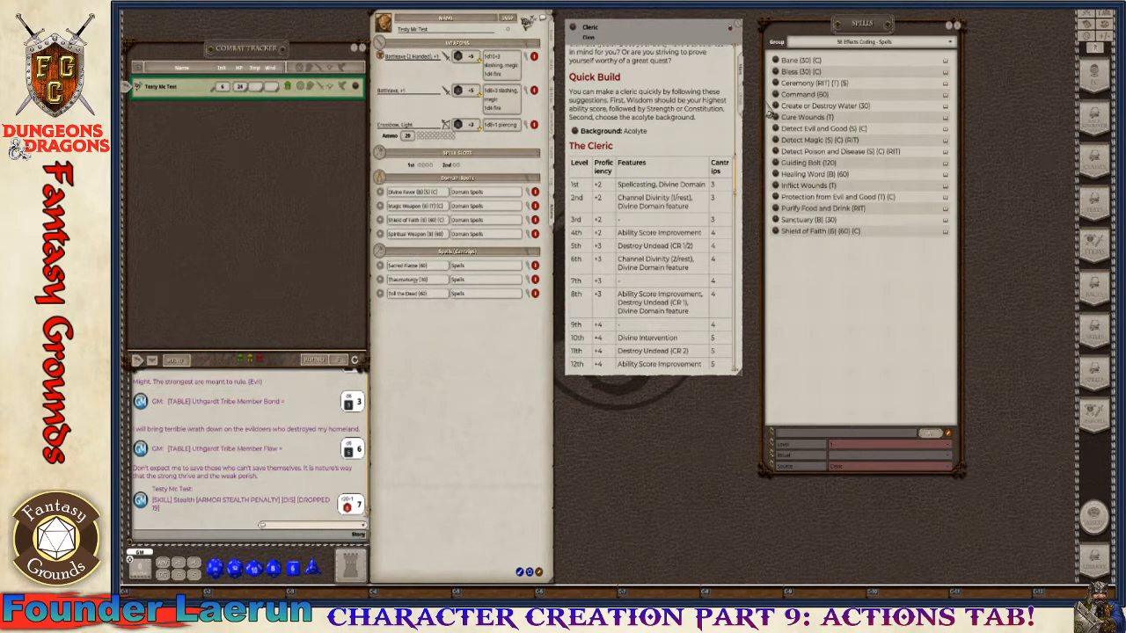
mouse_move(413, 348)
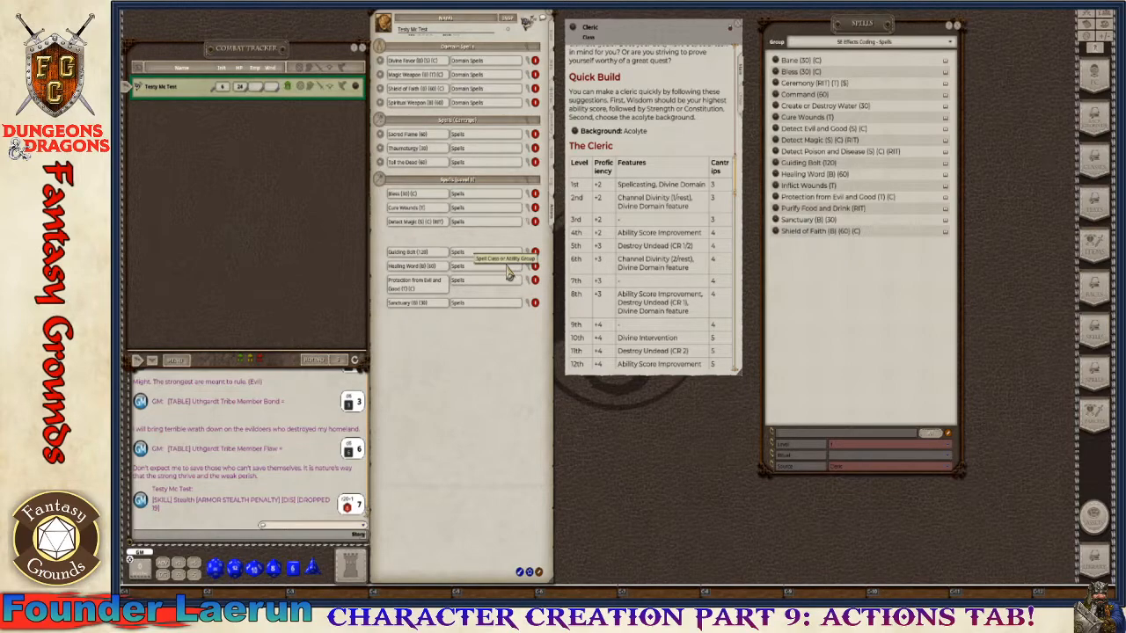
mouse_move(549, 98)
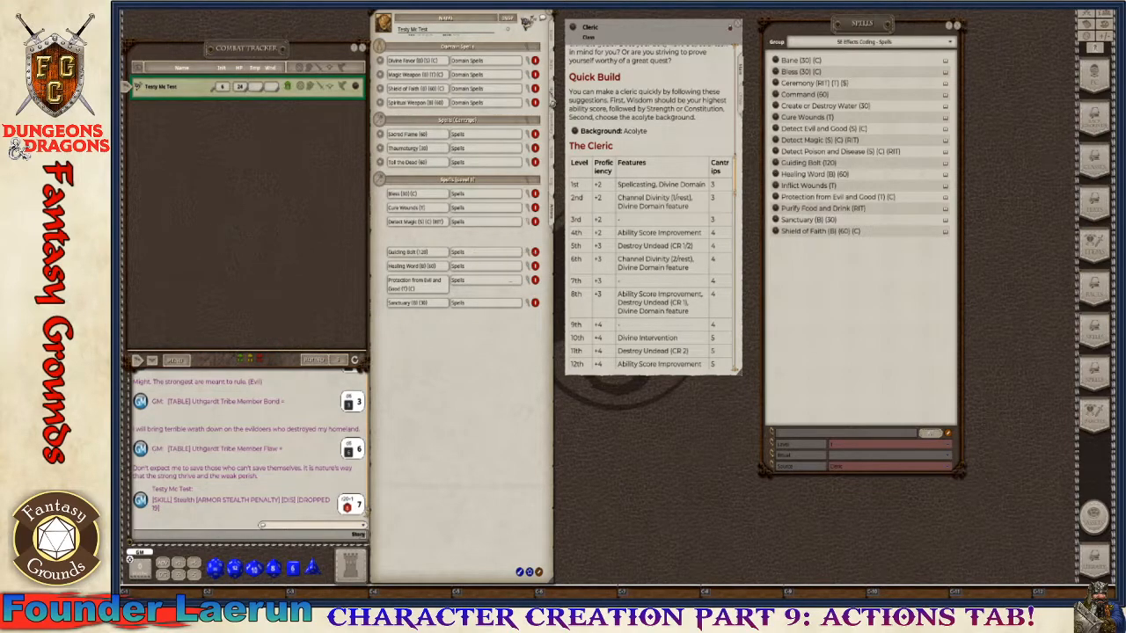
Step: Adjust the spell list filter and scroll through the cleric spells to drag onto the Actions tab
left_click(947, 443)
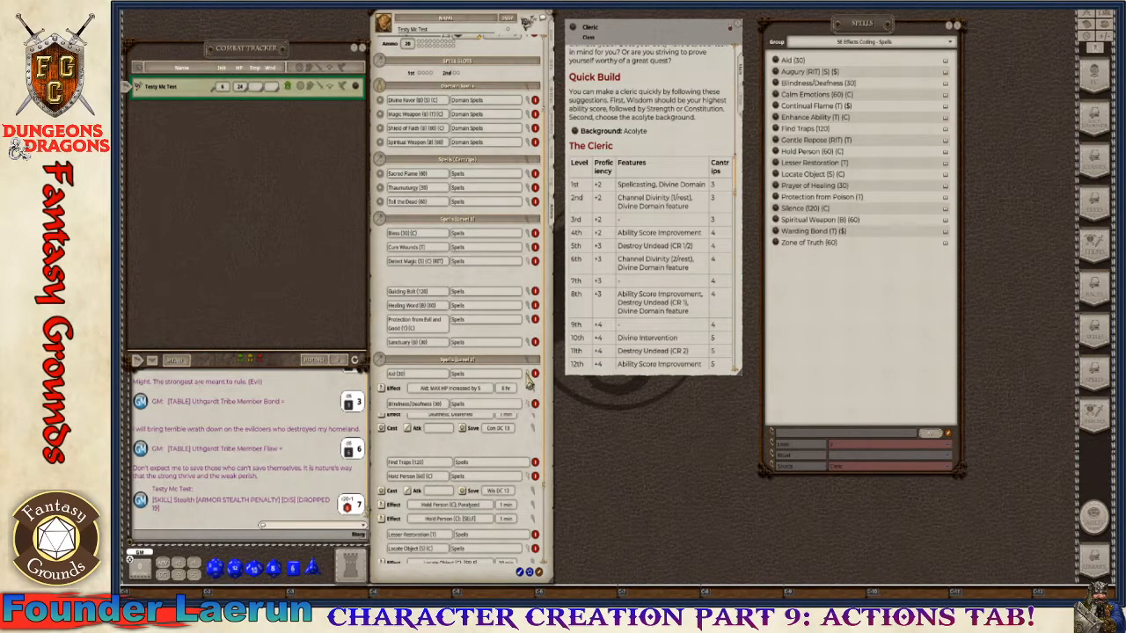
scroll("down", 3)
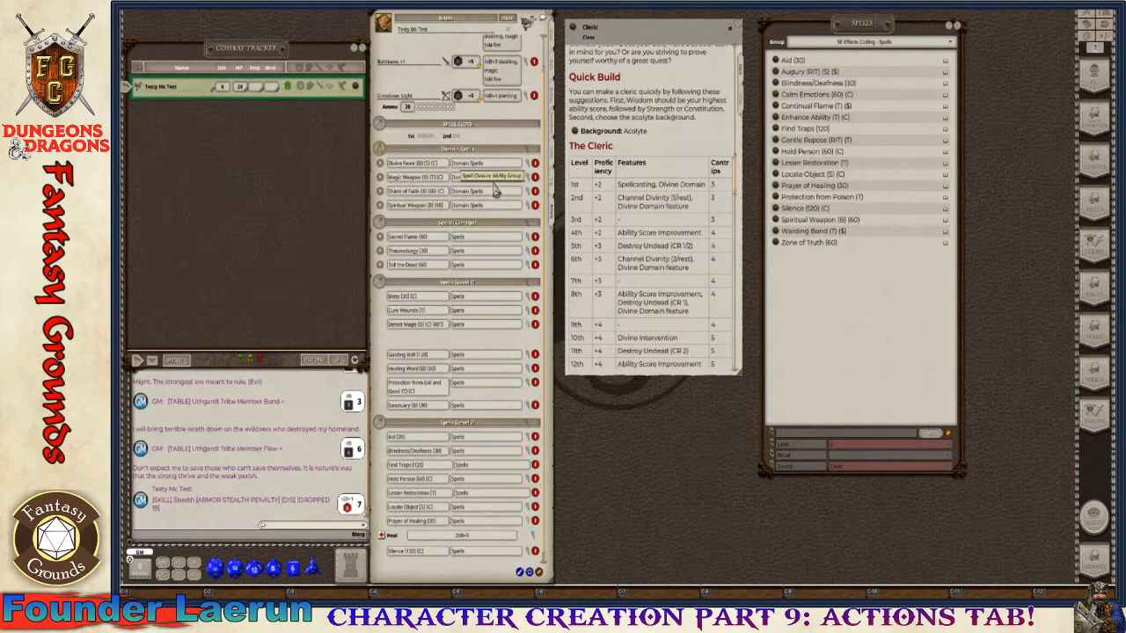
mouse_move(440, 449)
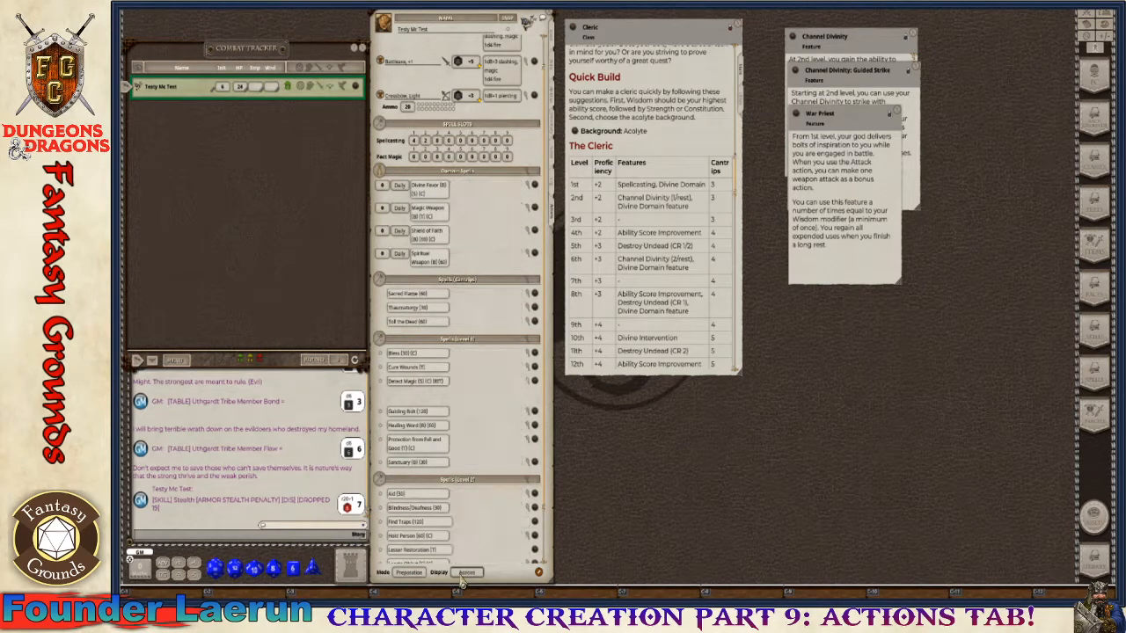
left_click(466, 574)
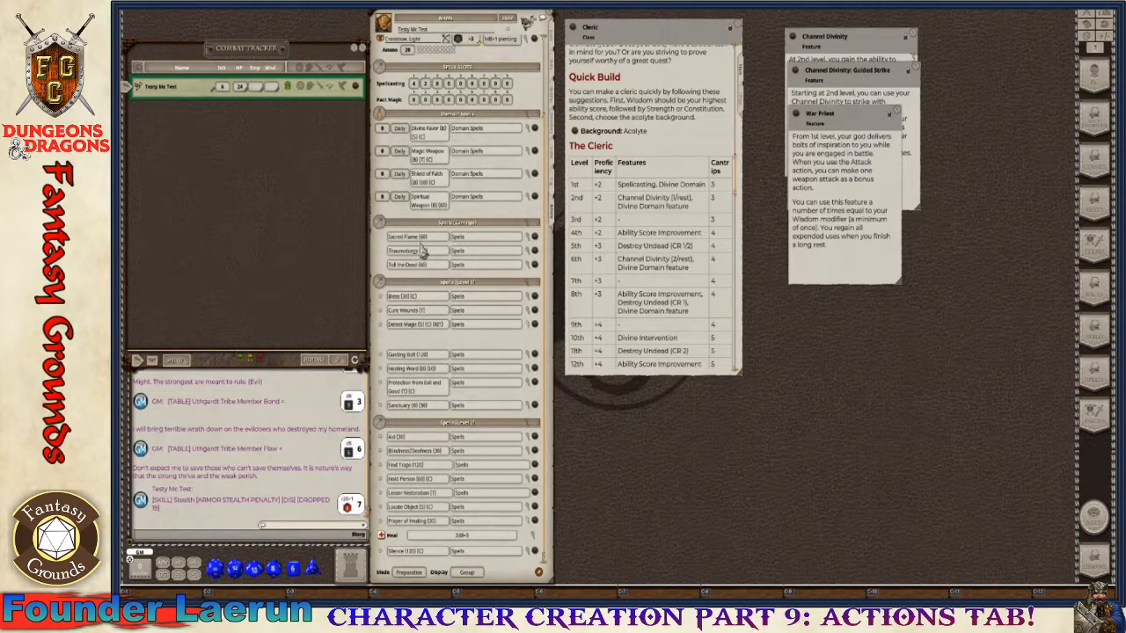
mouse_move(466, 144)
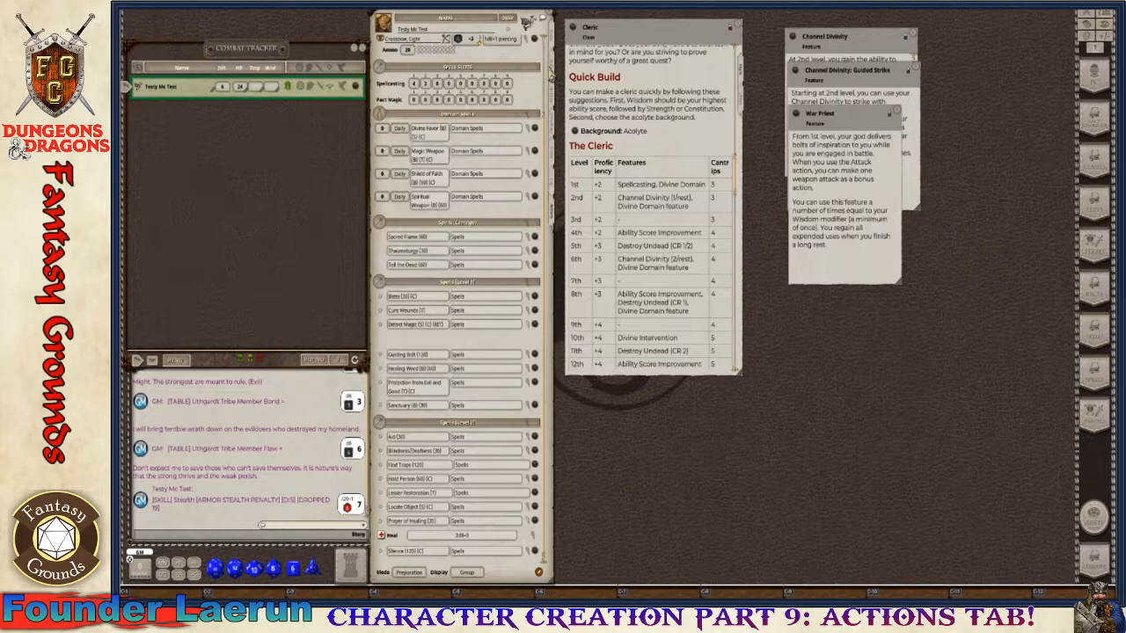
Step: View the cleric's class features and read the Spellcasting feature on cantrips and preparing spells
left_click(457, 43)
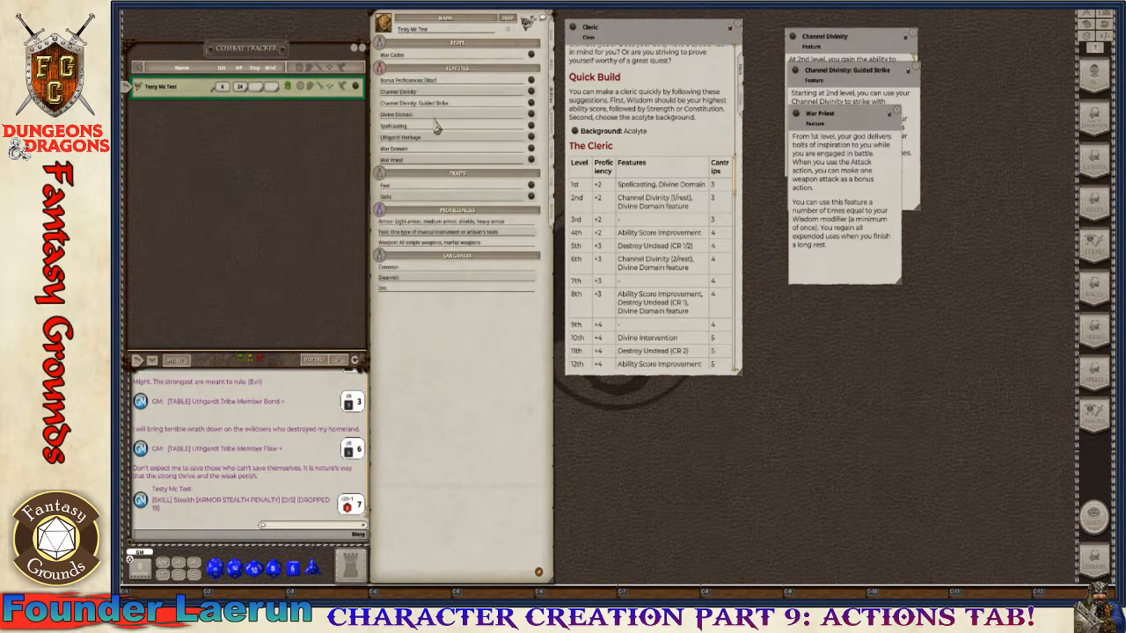
left_click(394, 126)
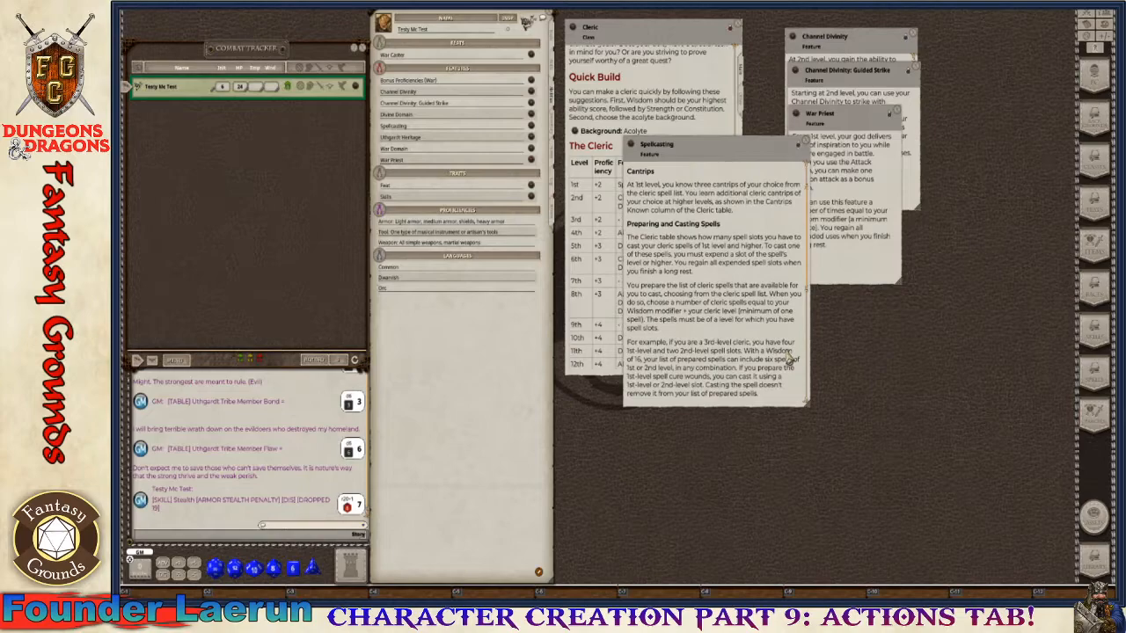
scroll("down", 3)
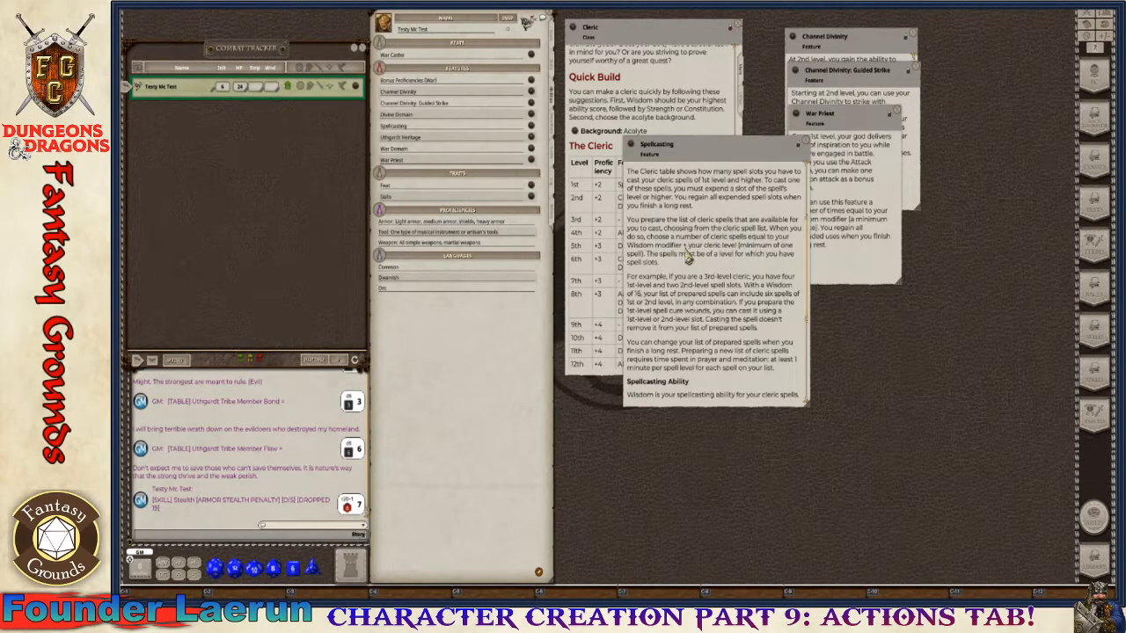
mouse_move(791, 257)
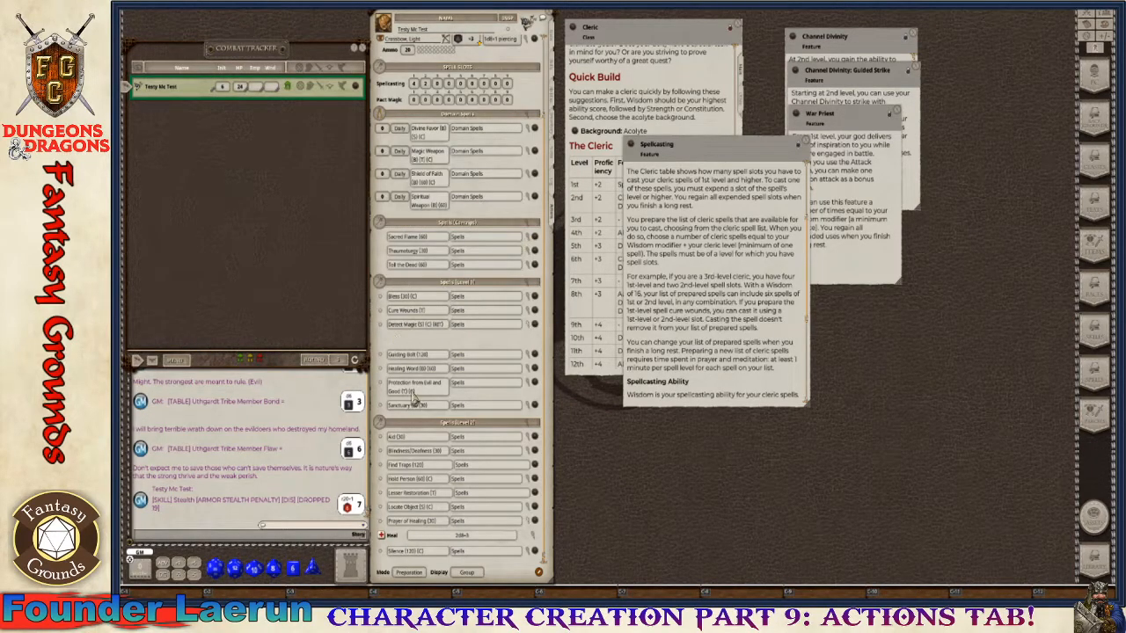
mouse_move(478, 478)
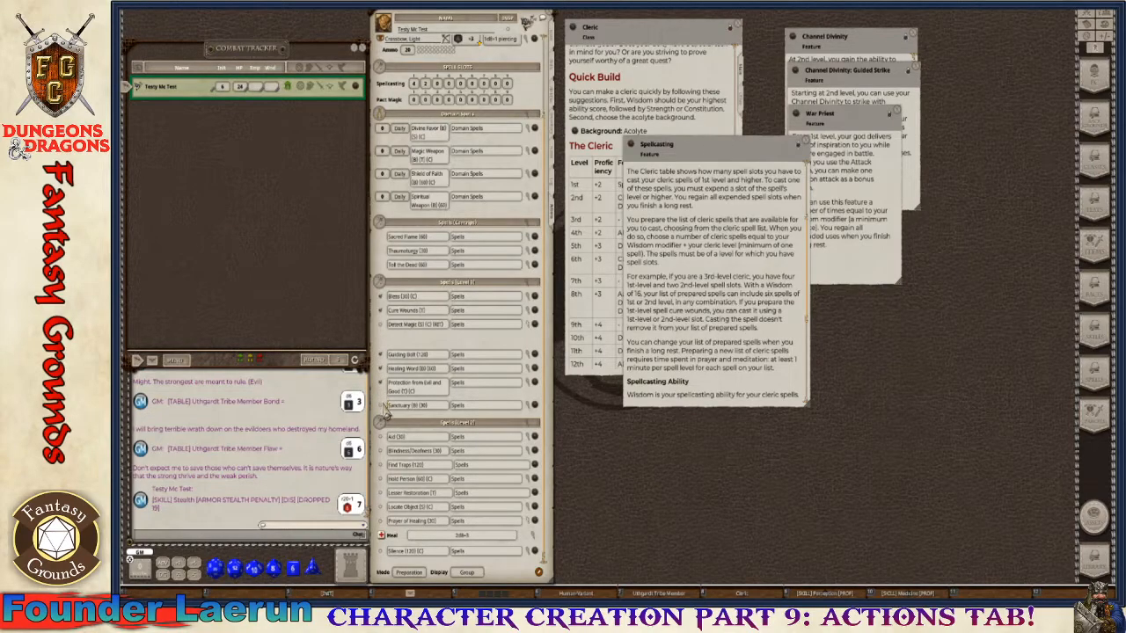
mouse_move(401, 457)
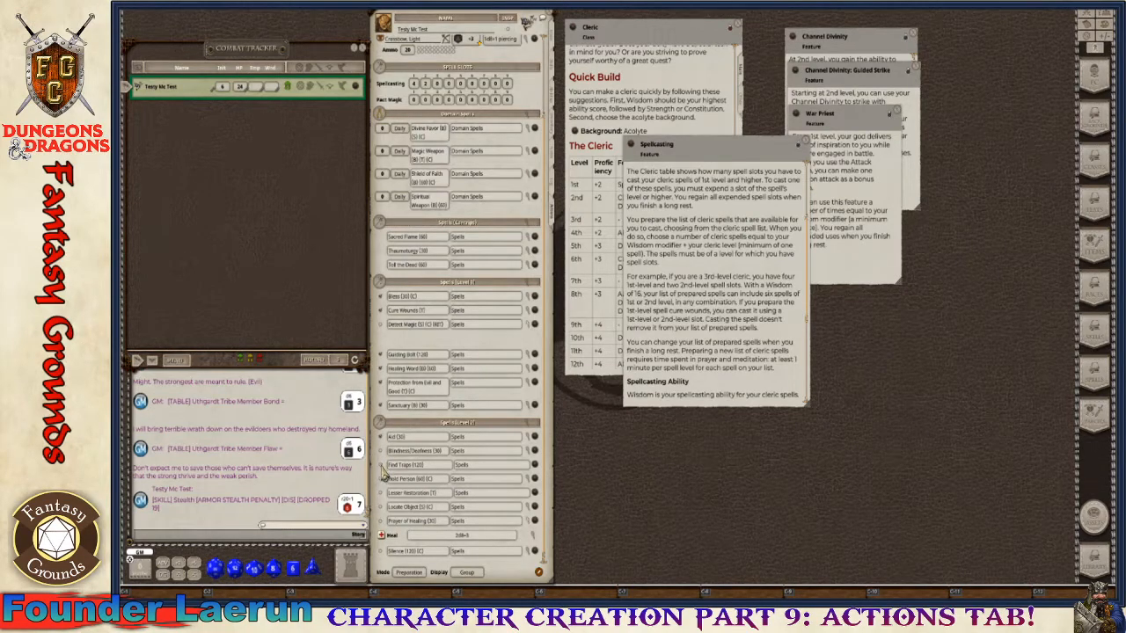
mouse_move(383, 514)
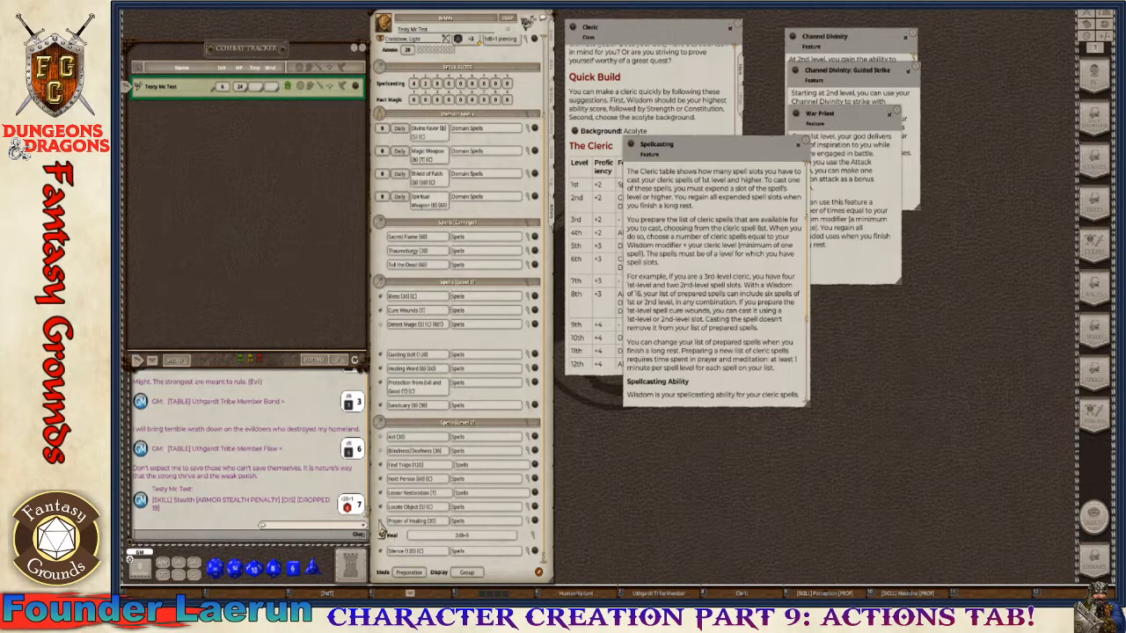
mouse_move(526, 547)
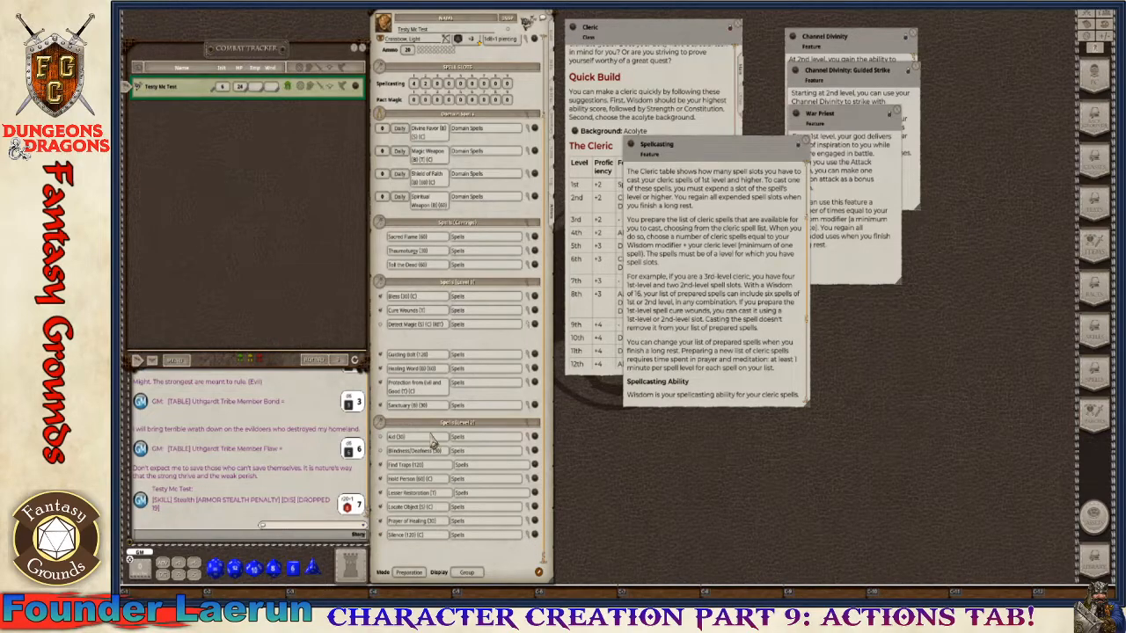
mouse_move(809, 155)
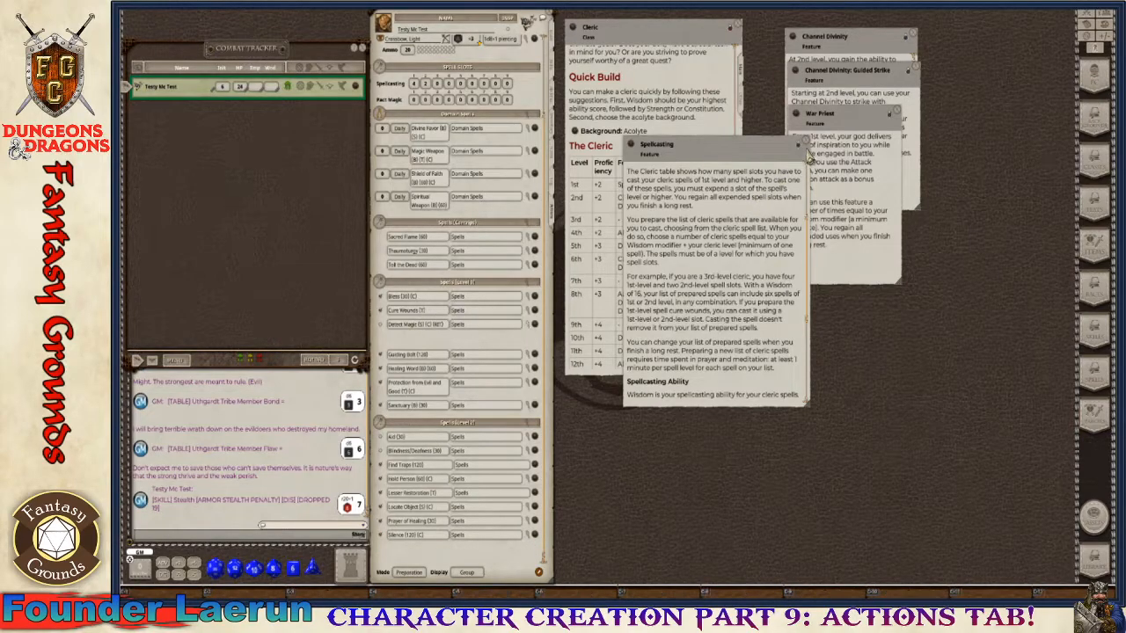
Step: Finish reading the Spellcasting description and close it
scroll("down", 3)
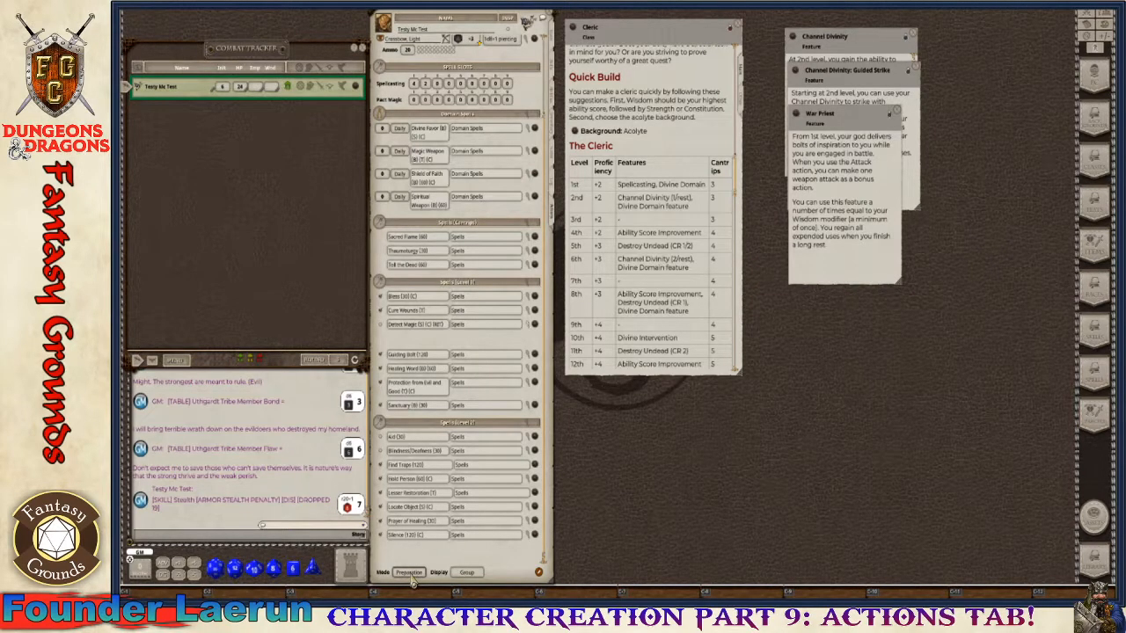
Step: Switch the actions tab to Combat mode so only prepared spells are listed
left_click(408, 573)
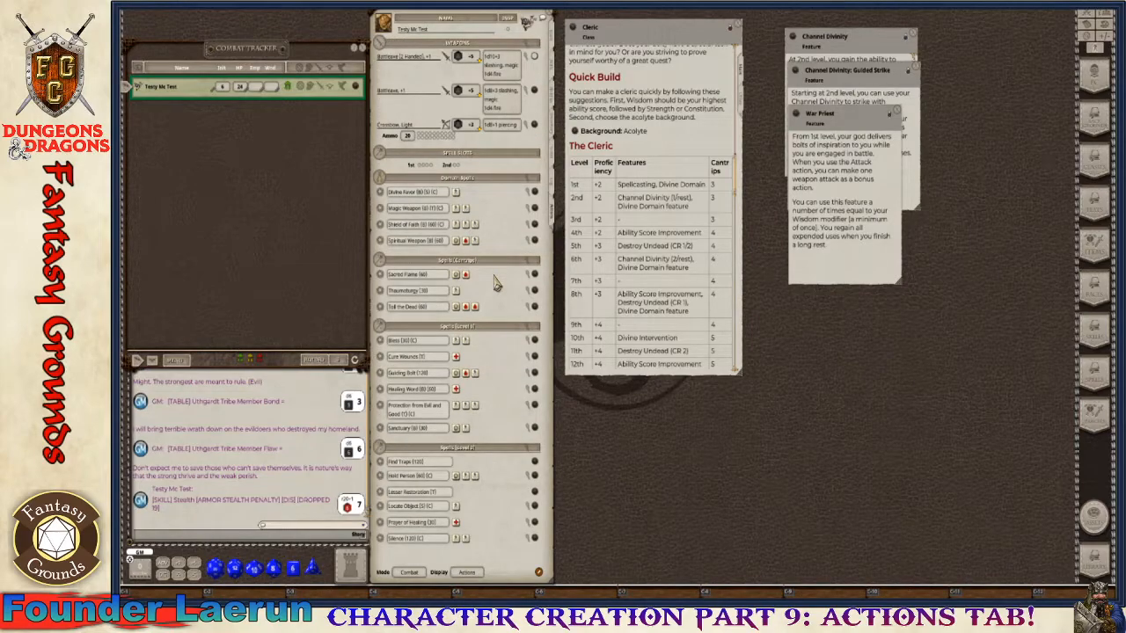
mouse_move(431, 180)
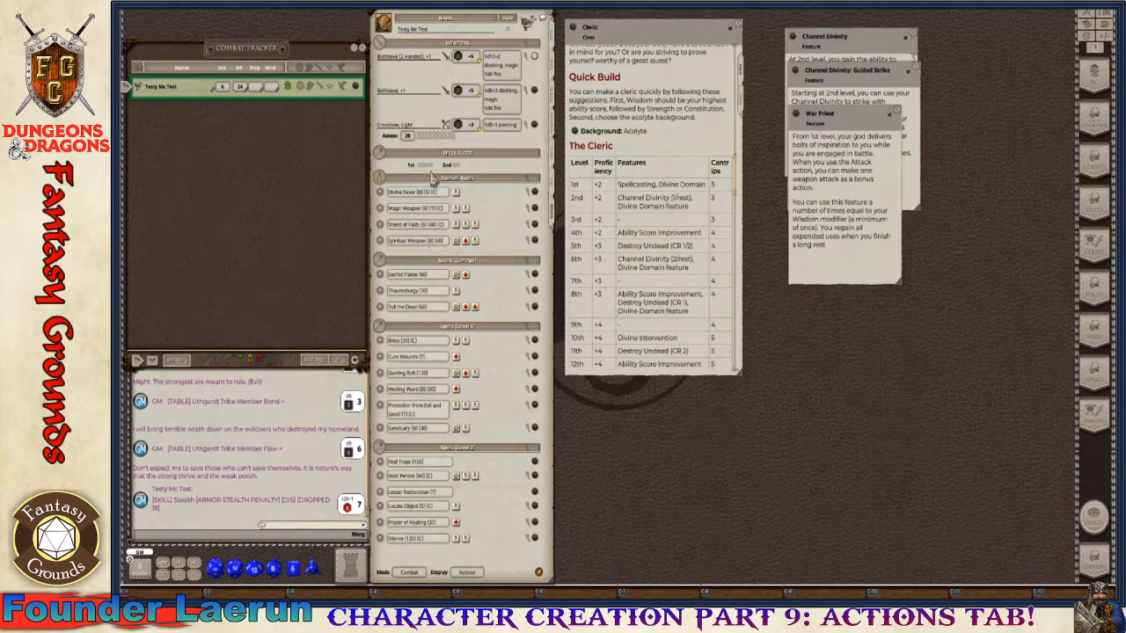
mouse_move(468, 281)
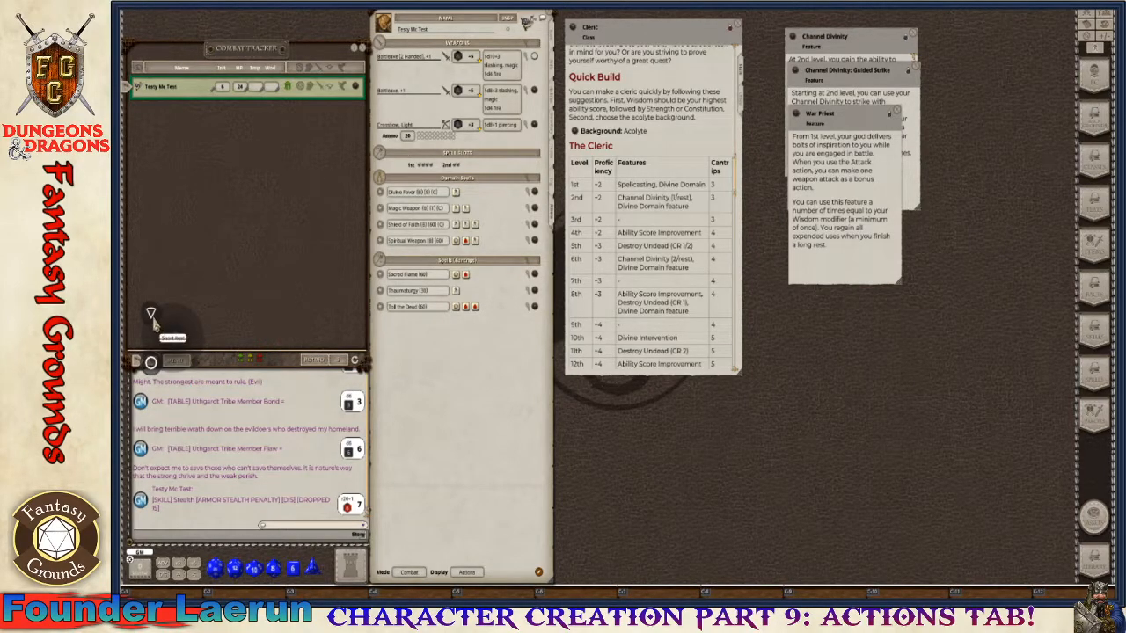
mouse_move(154, 367)
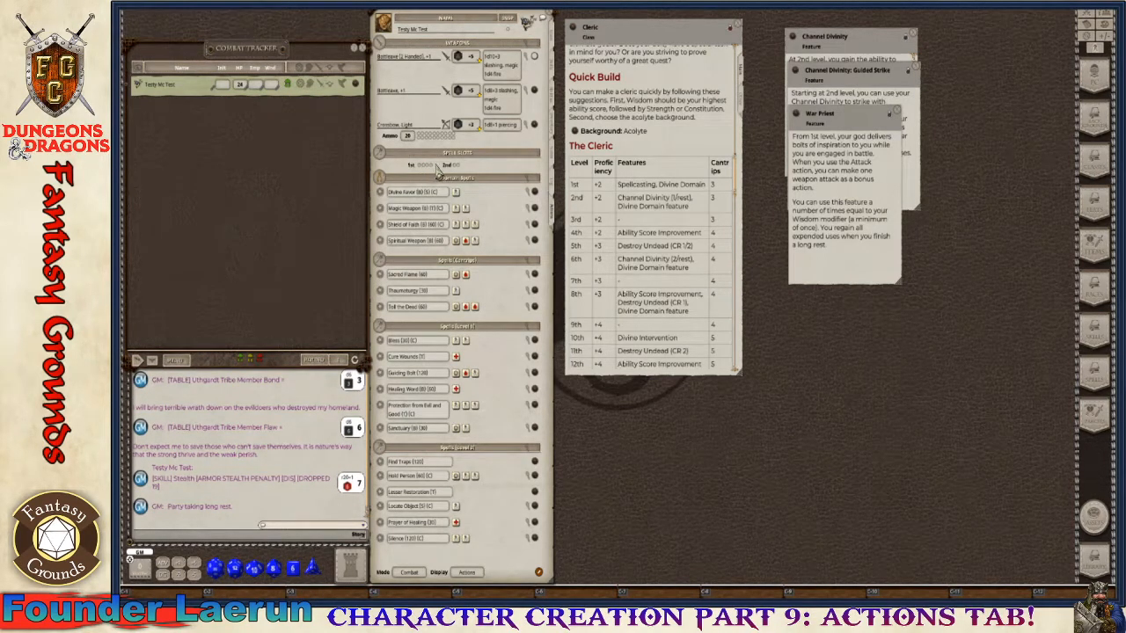
mouse_move(431, 378)
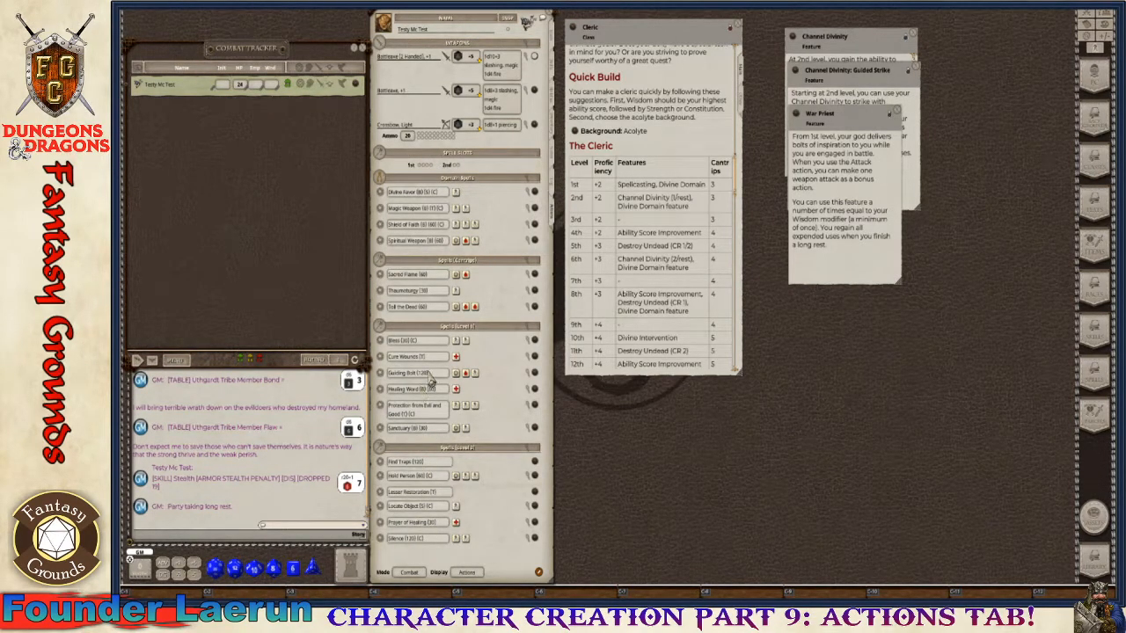
mouse_move(527, 431)
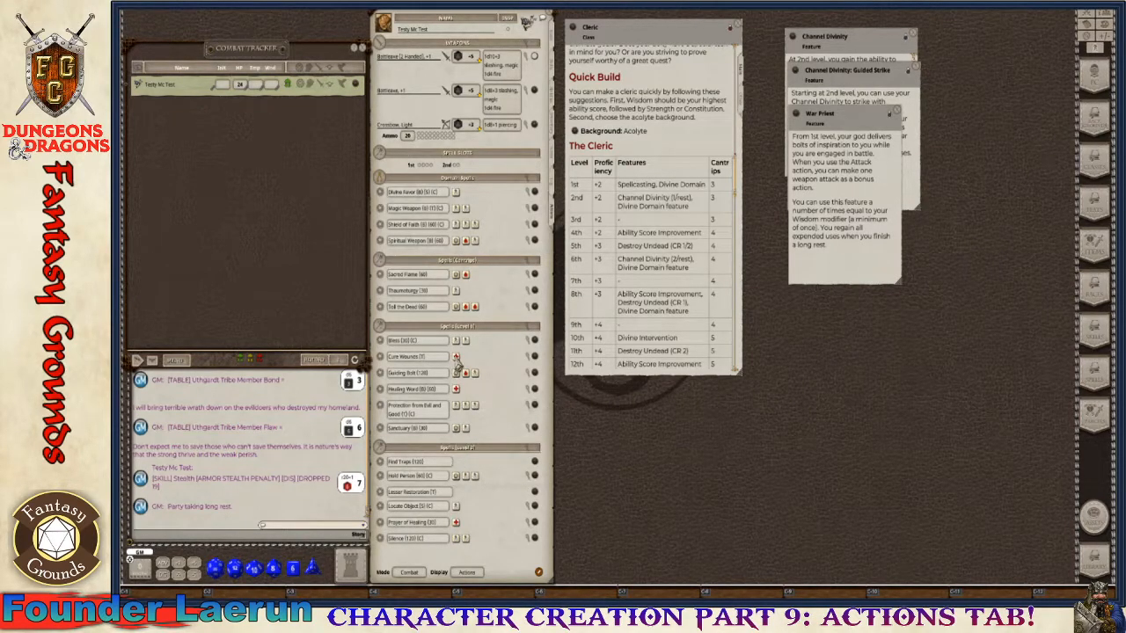
mouse_move(479, 278)
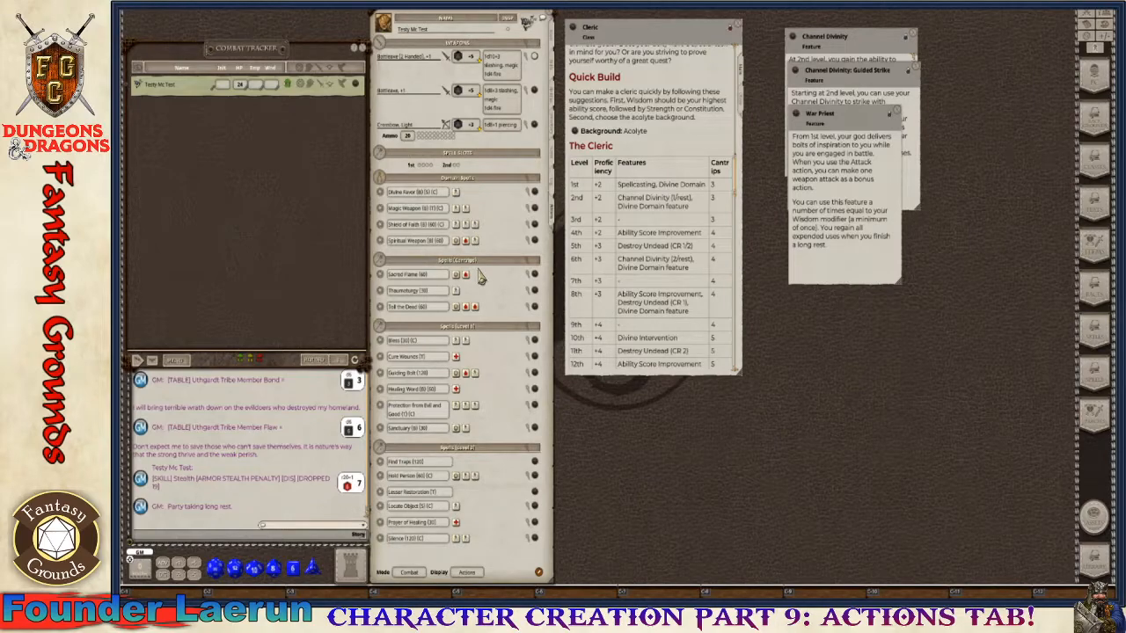